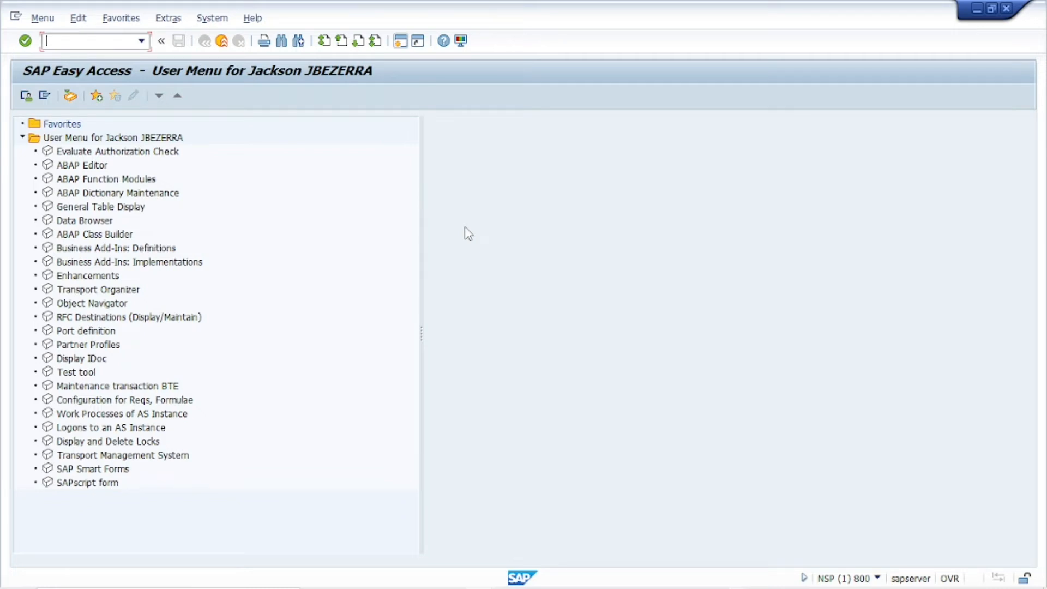
mouse_move(465, 242)
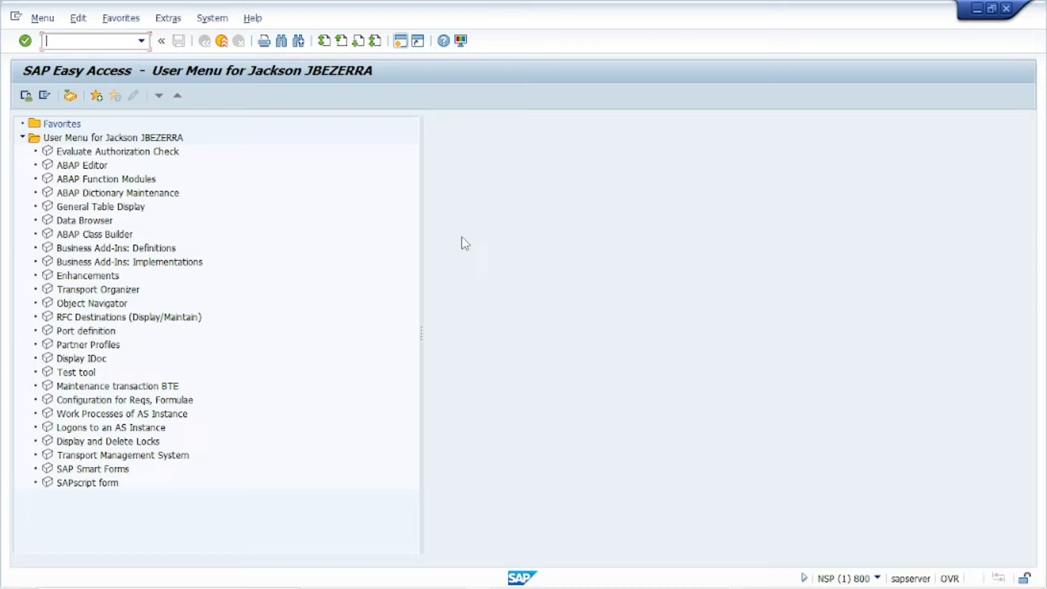
mouse_move(431, 132)
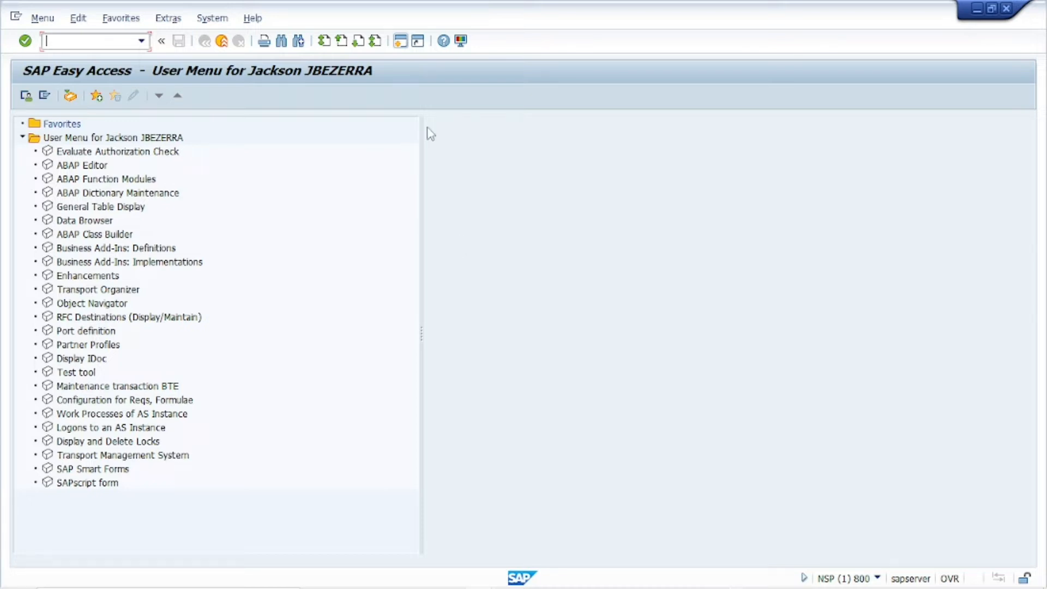
mouse_move(436, 103)
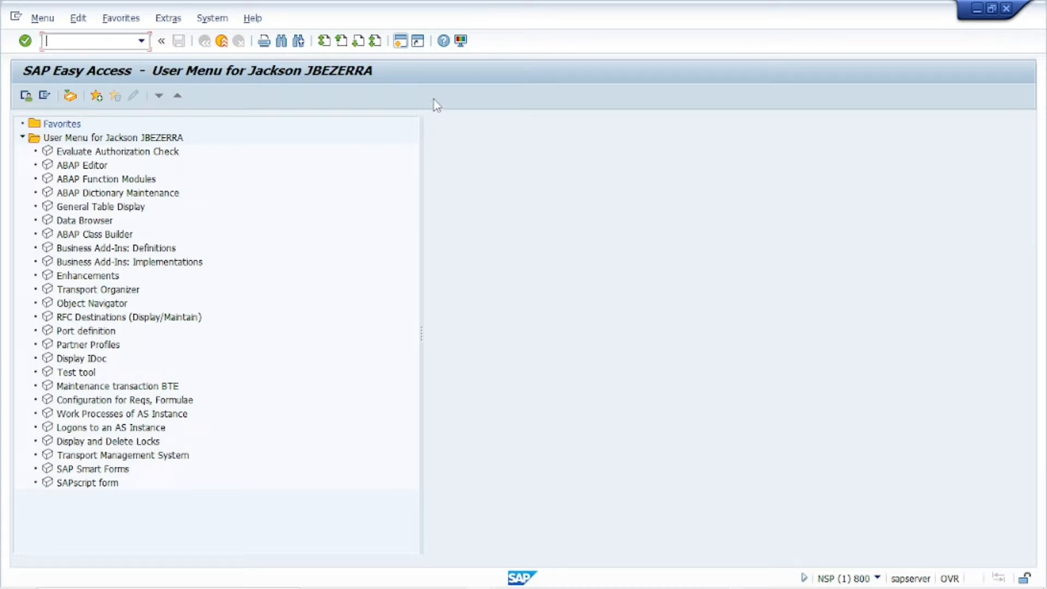
mouse_move(457, 87)
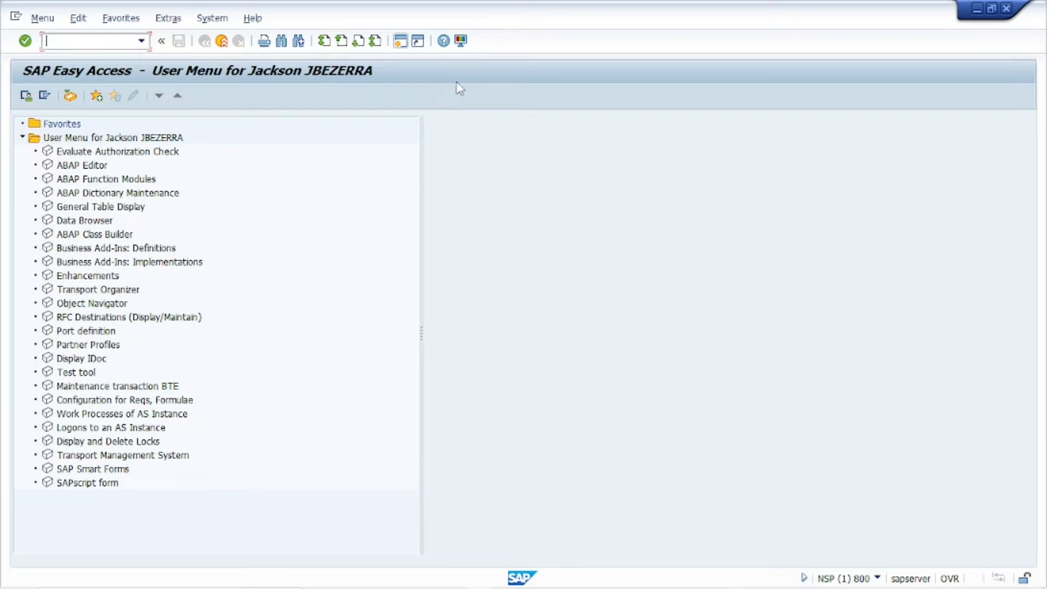
mouse_move(467, 86)
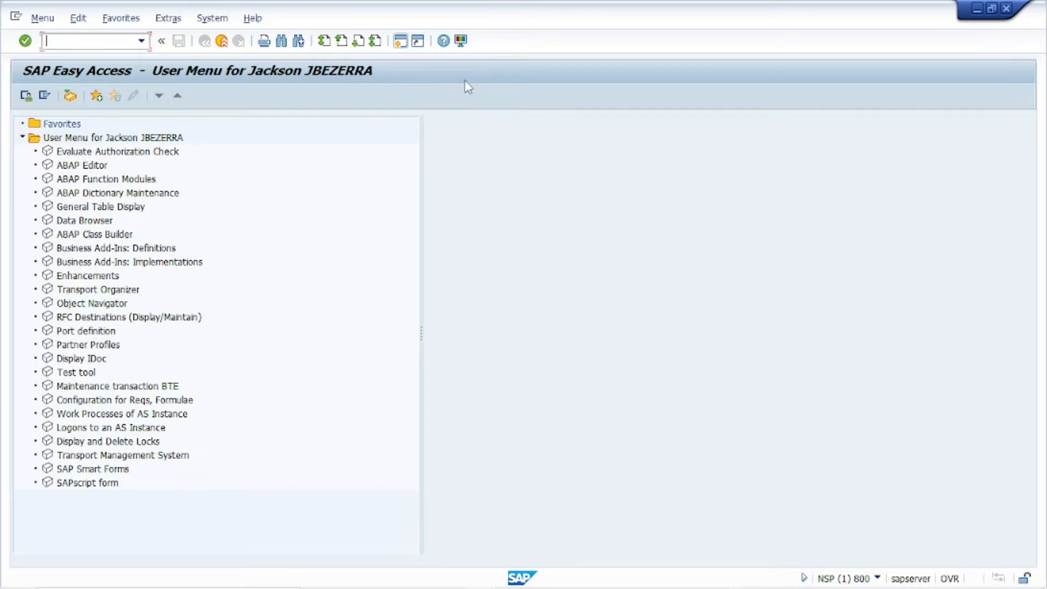
mouse_move(464, 57)
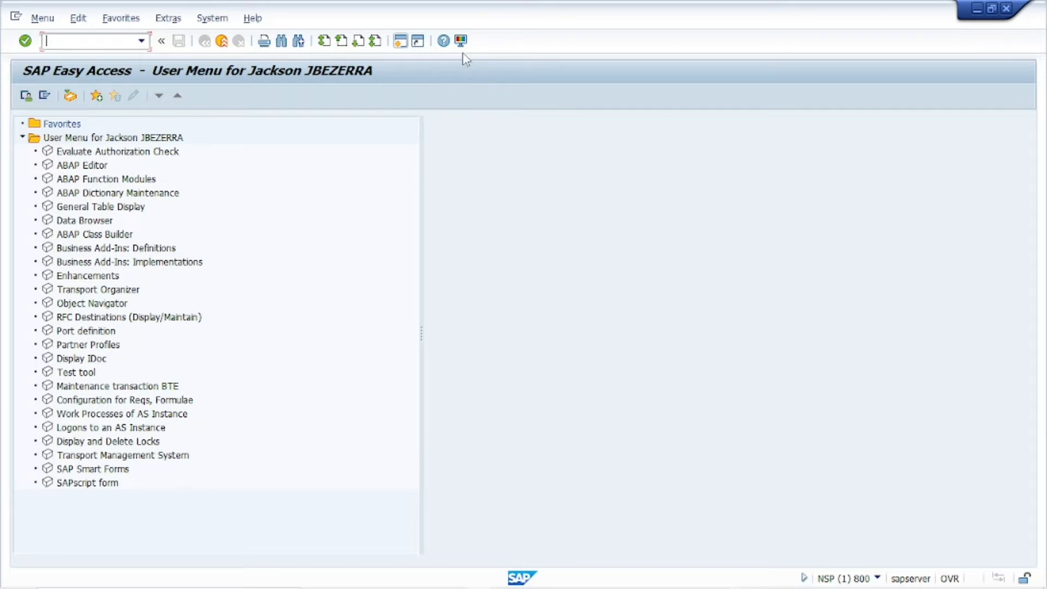
mouse_move(470, 248)
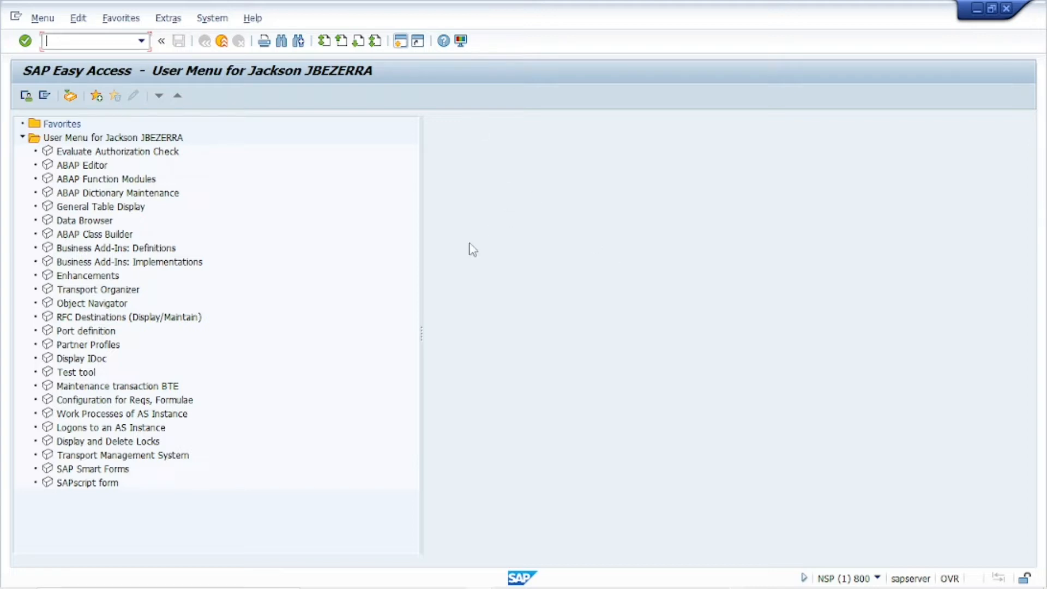
mouse_move(401, 135)
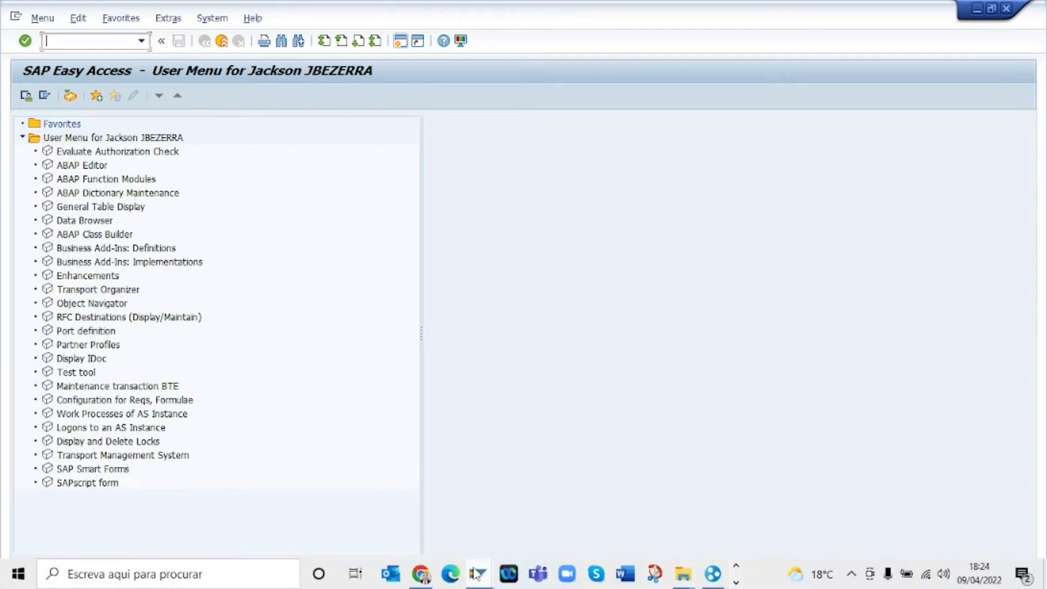
mouse_move(480, 573)
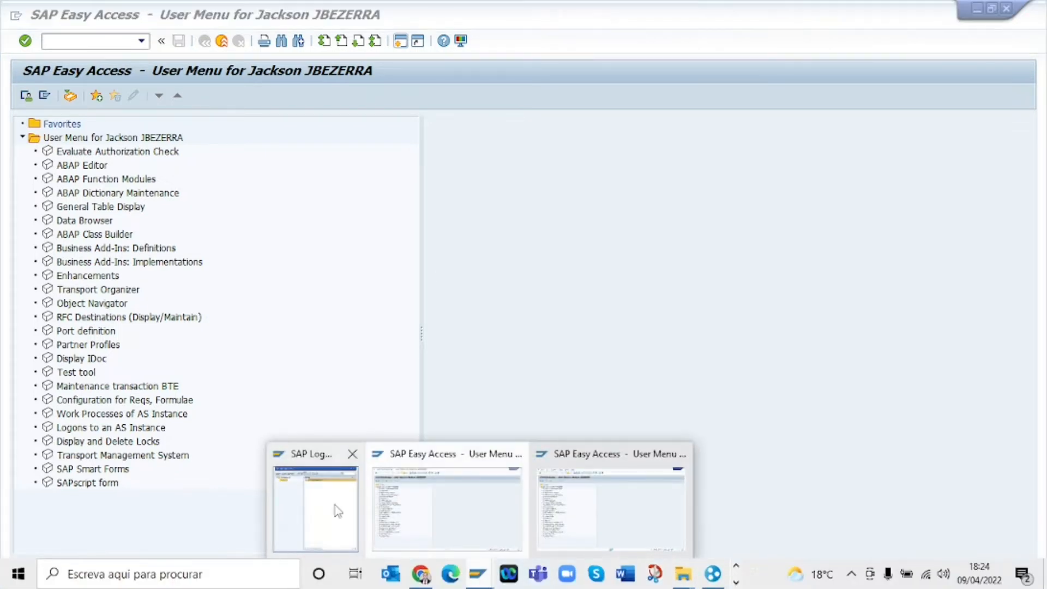
Step: Briefly view the SAP GUI options from the SAP Logon window without changing anything
click(313, 511)
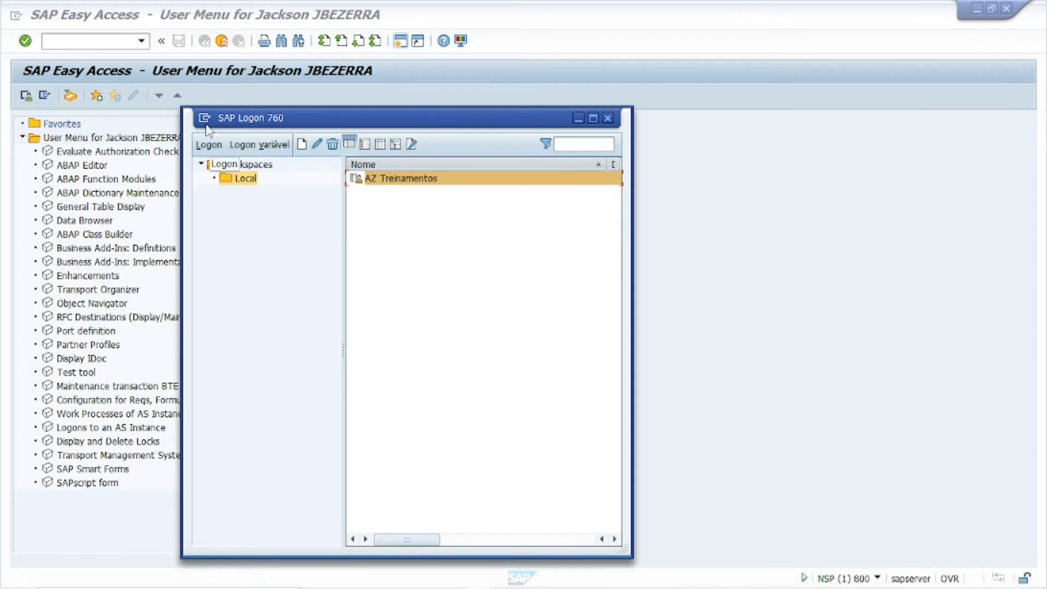
click(205, 117)
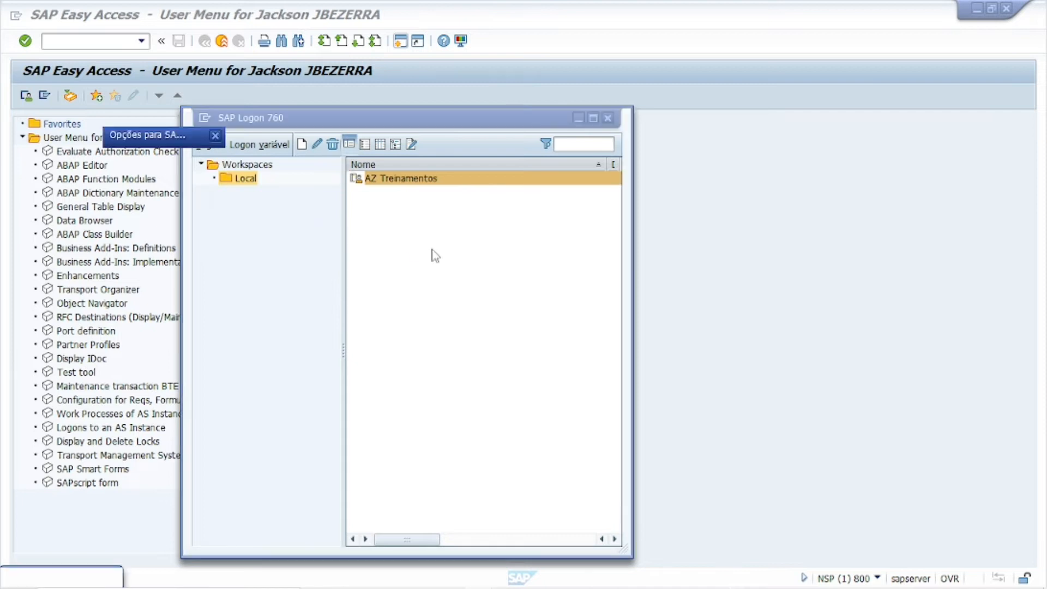
click(147, 135)
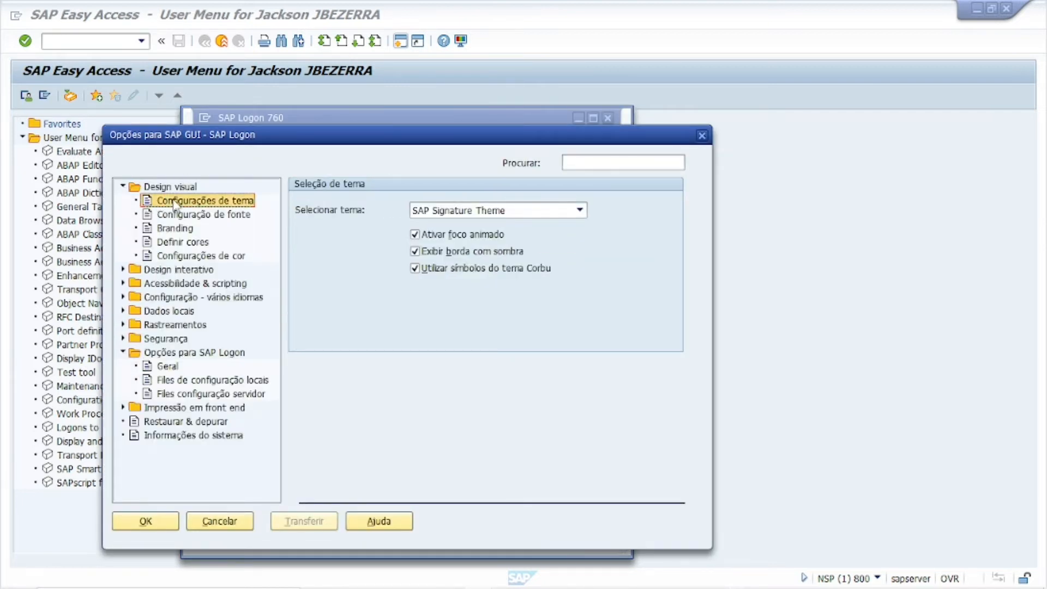
click(181, 241)
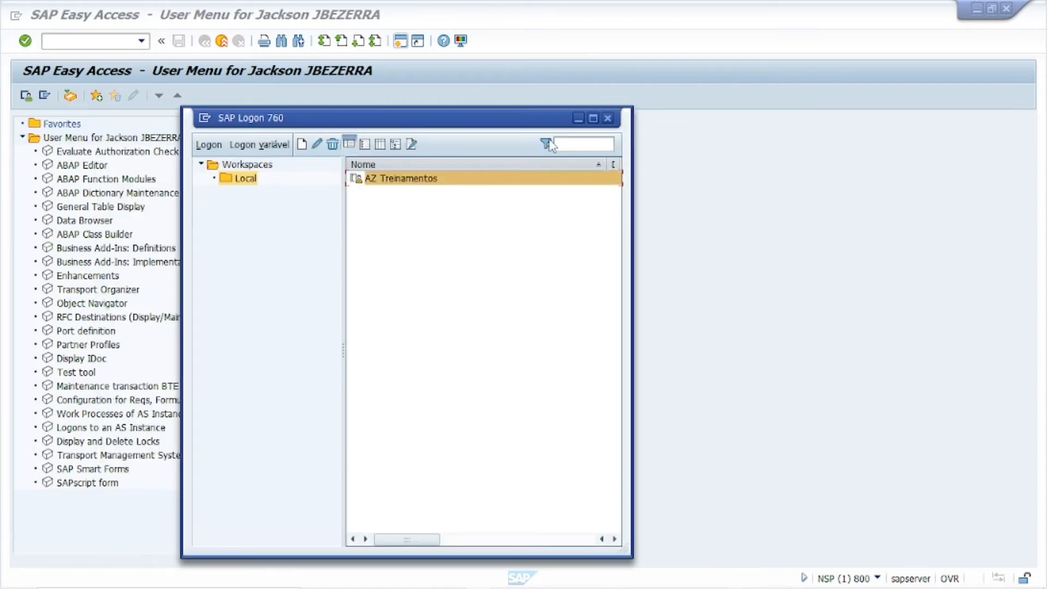
click(609, 118)
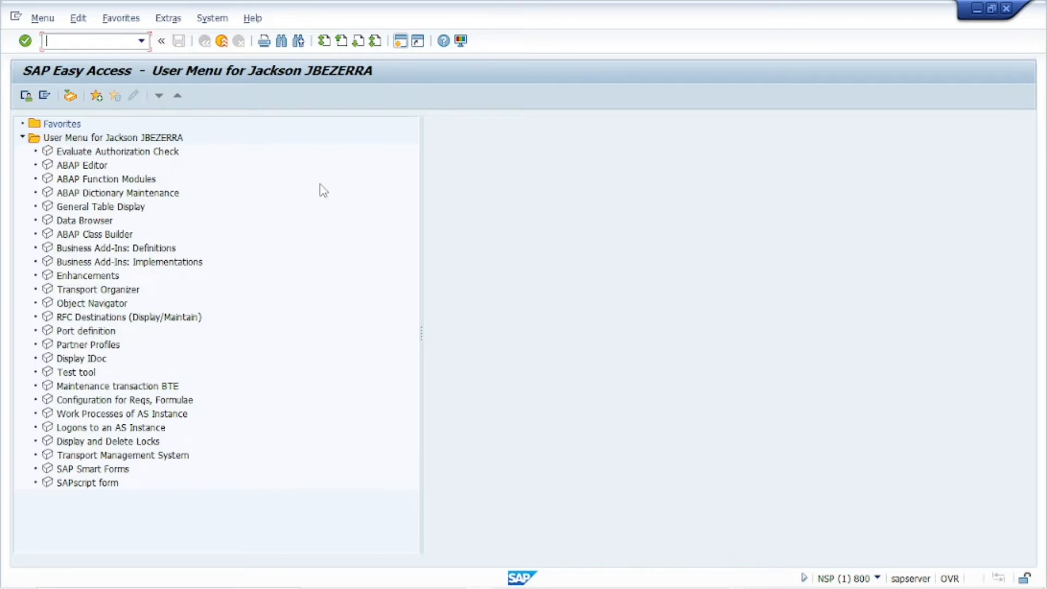
mouse_move(380, 222)
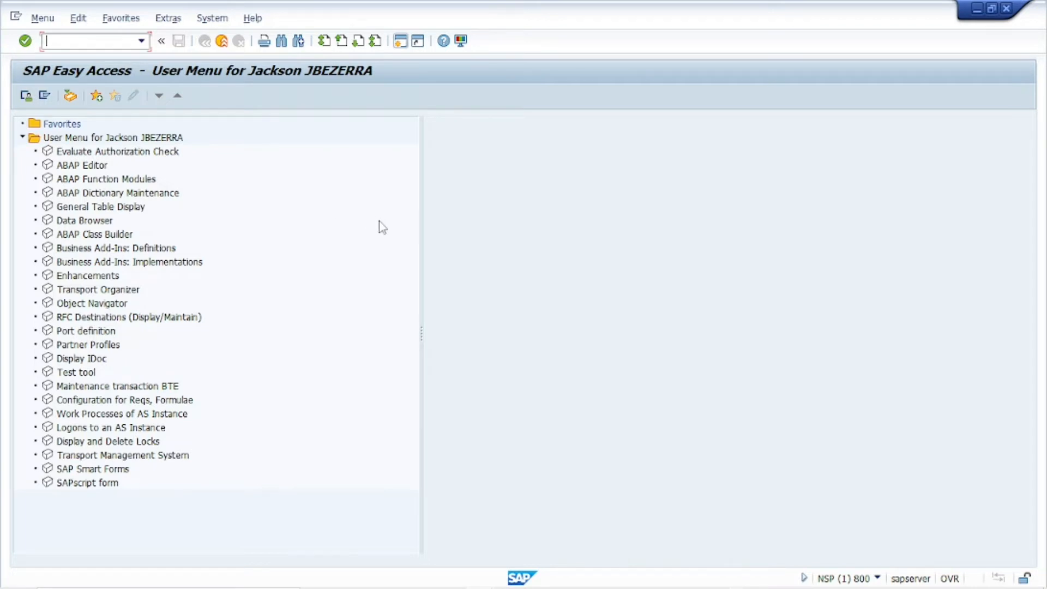
mouse_move(407, 319)
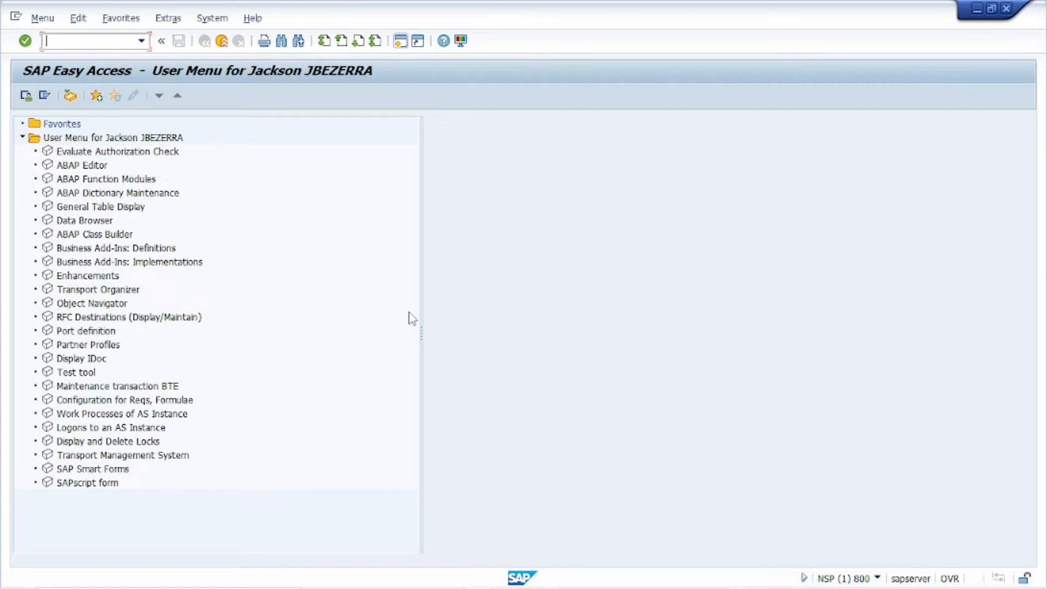
mouse_move(405, 322)
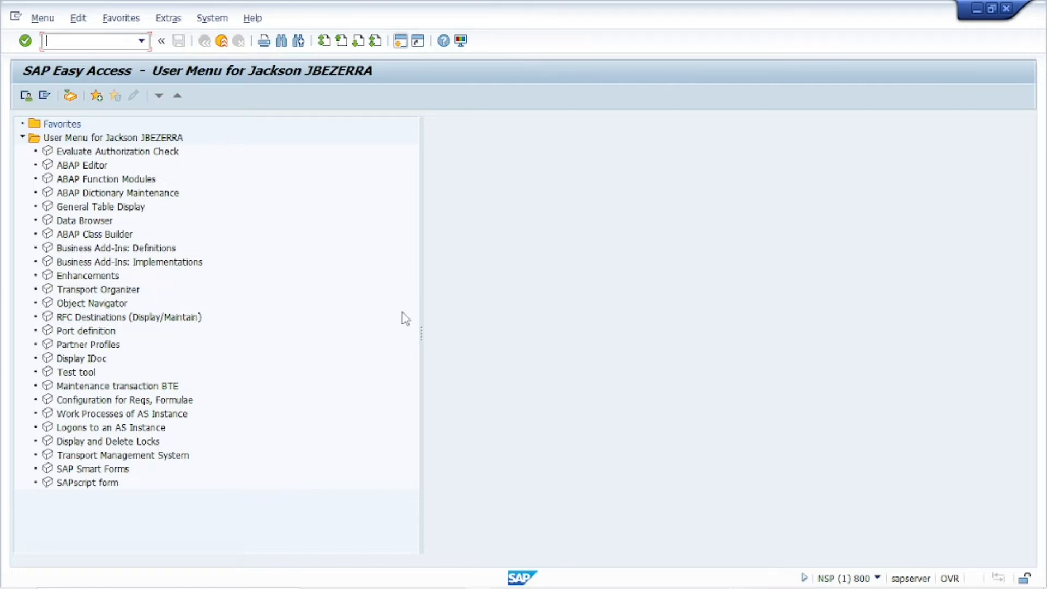
mouse_move(446, 174)
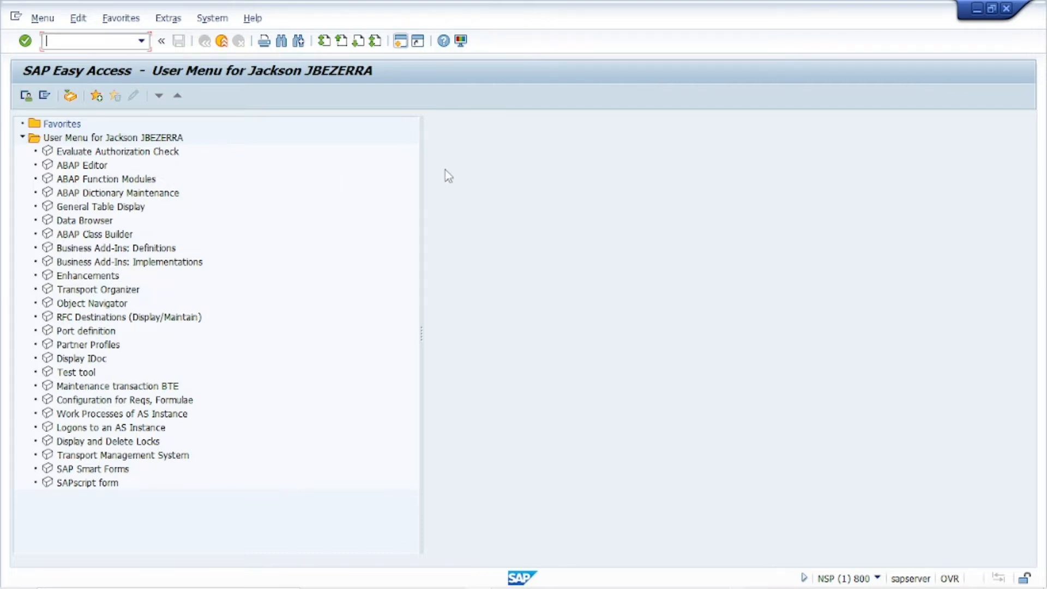
mouse_move(568, 154)
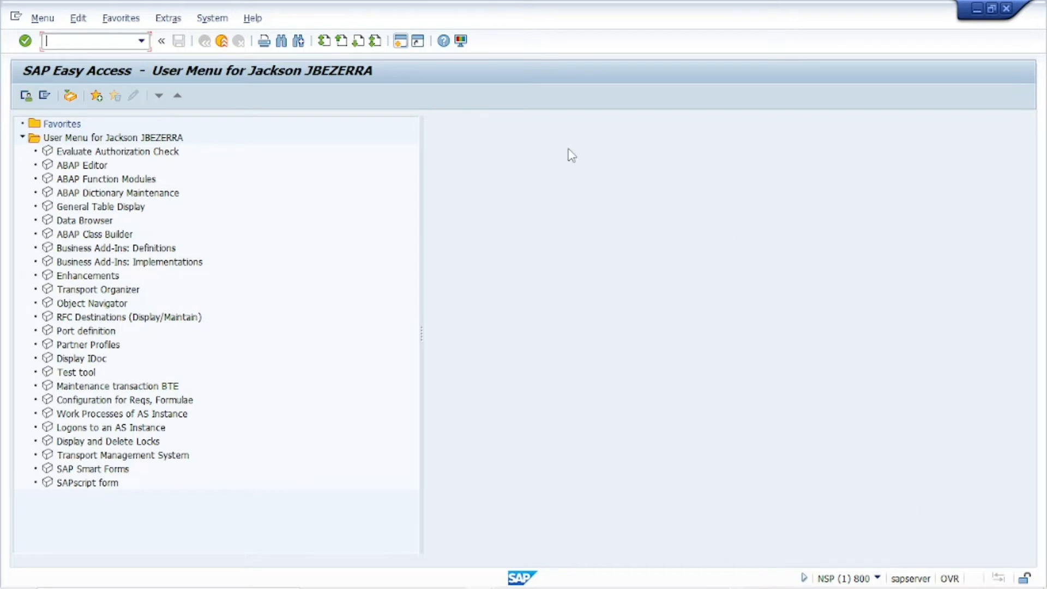
mouse_move(459, 41)
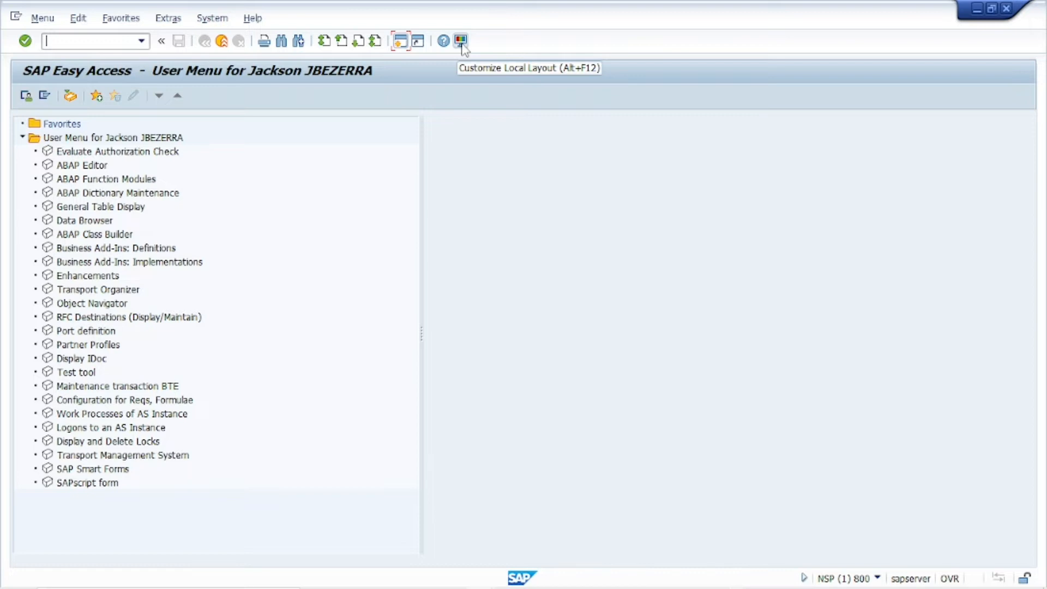
Step: Reach the Color Settings under Visual Design in the options from the Easy Access screen
click(459, 40)
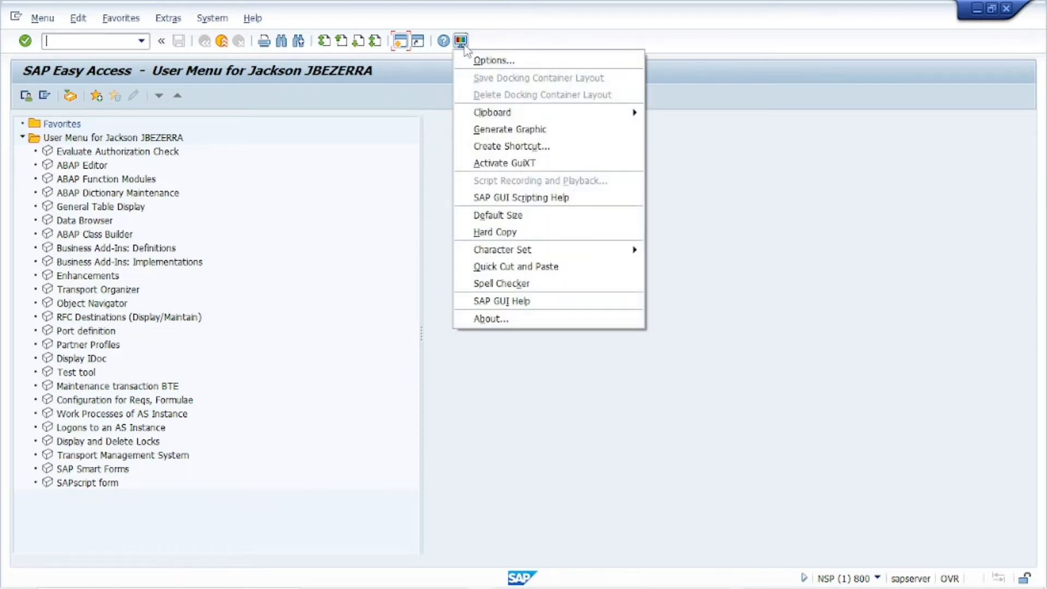
click(495, 60)
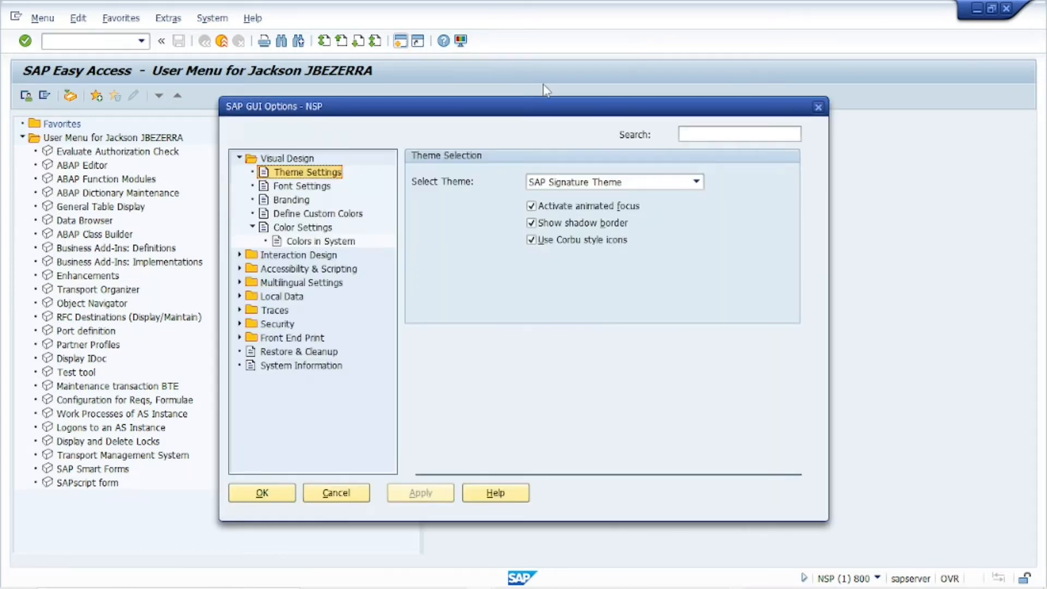
click(302, 227)
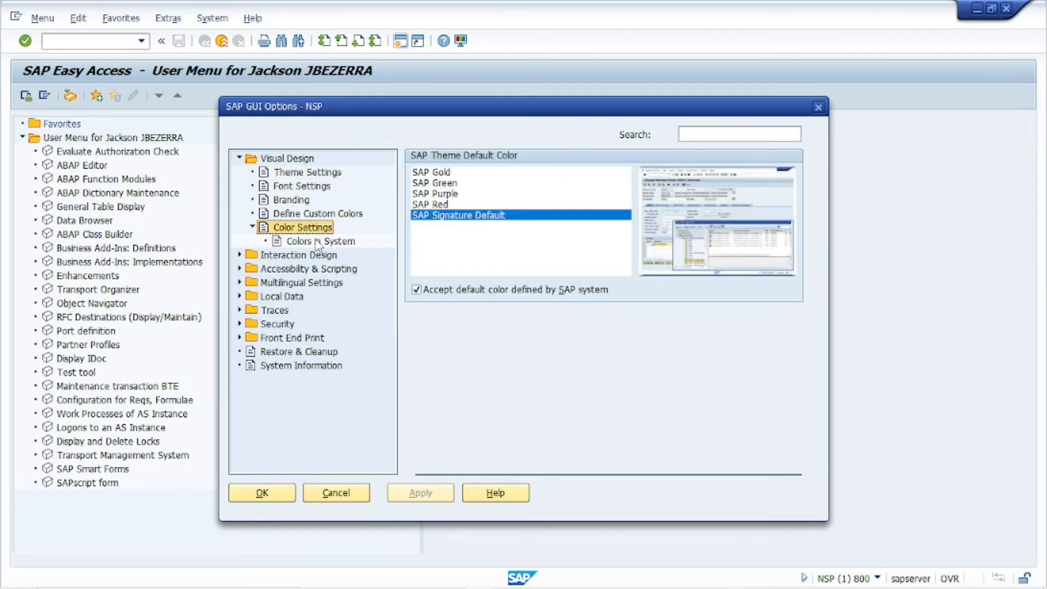
Step: Set system NSP's colour to SAP Red after previewing SAP Green and Default, and confirm with OK
click(321, 241)
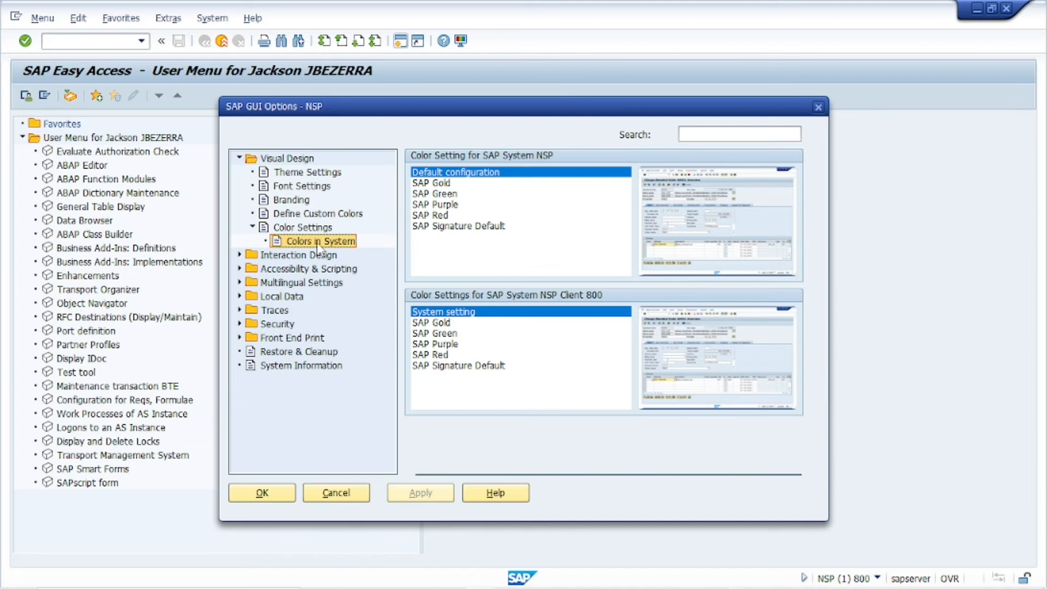
mouse_move(530, 283)
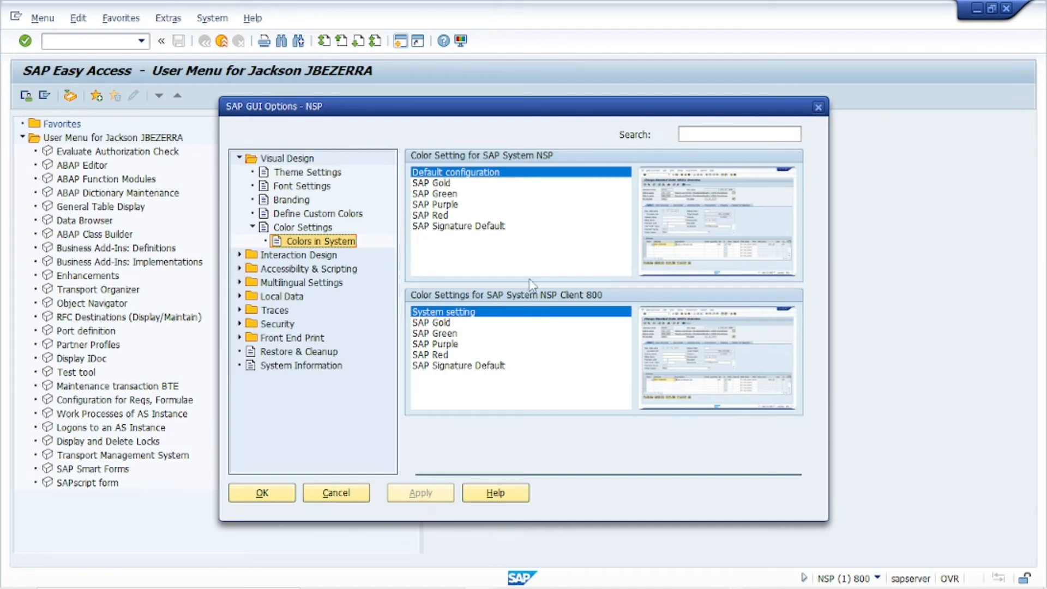
mouse_move(458, 228)
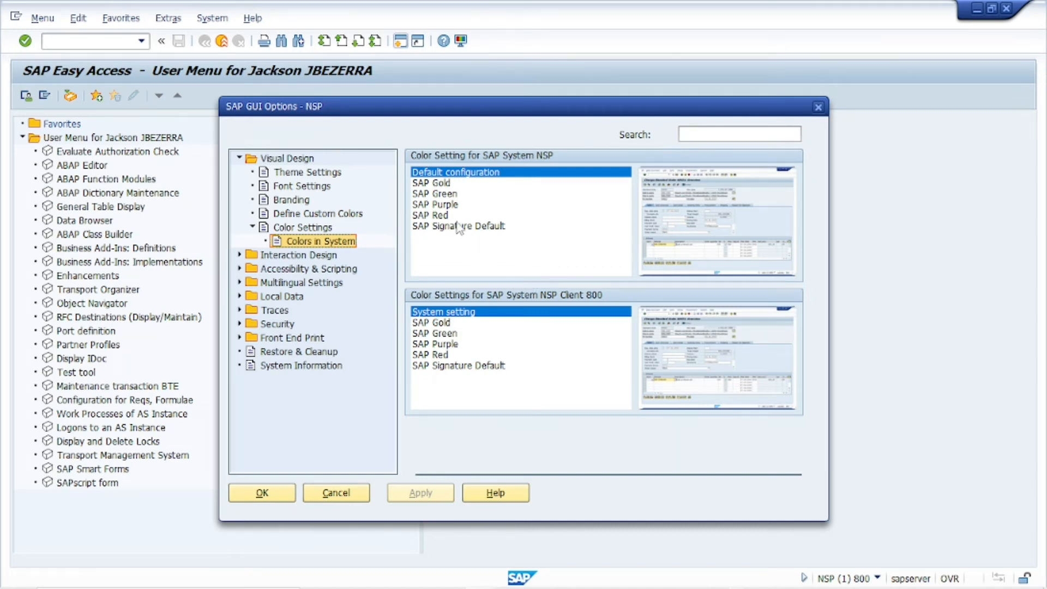
click(429, 215)
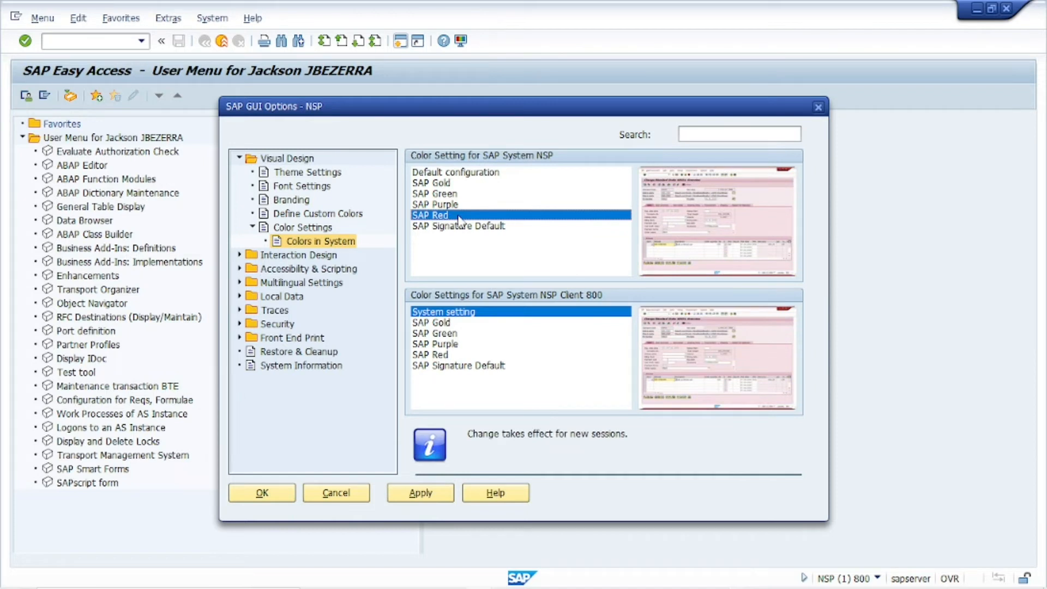
mouse_move(460, 207)
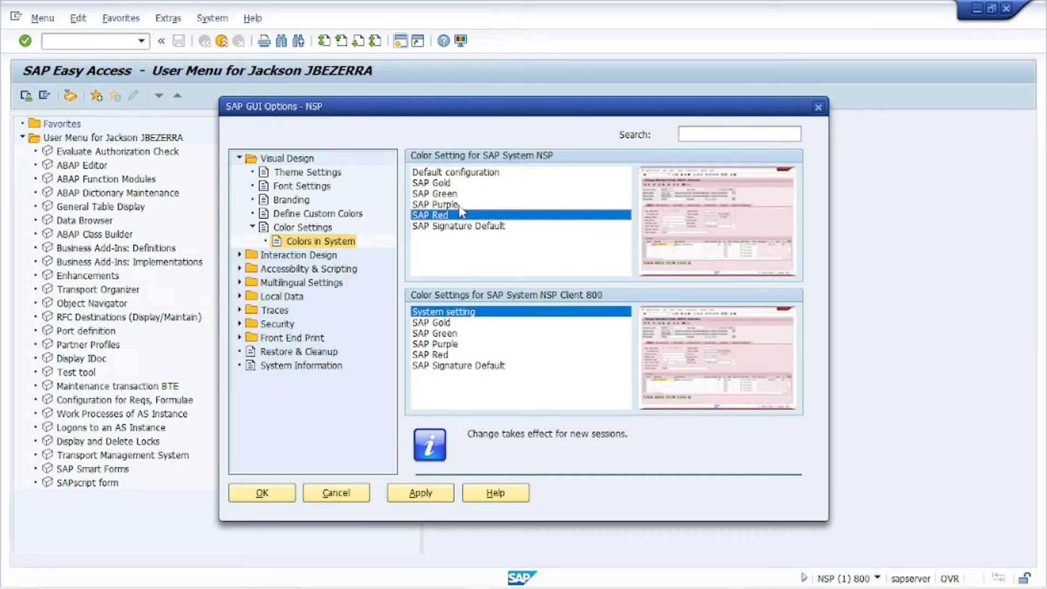
mouse_move(752, 249)
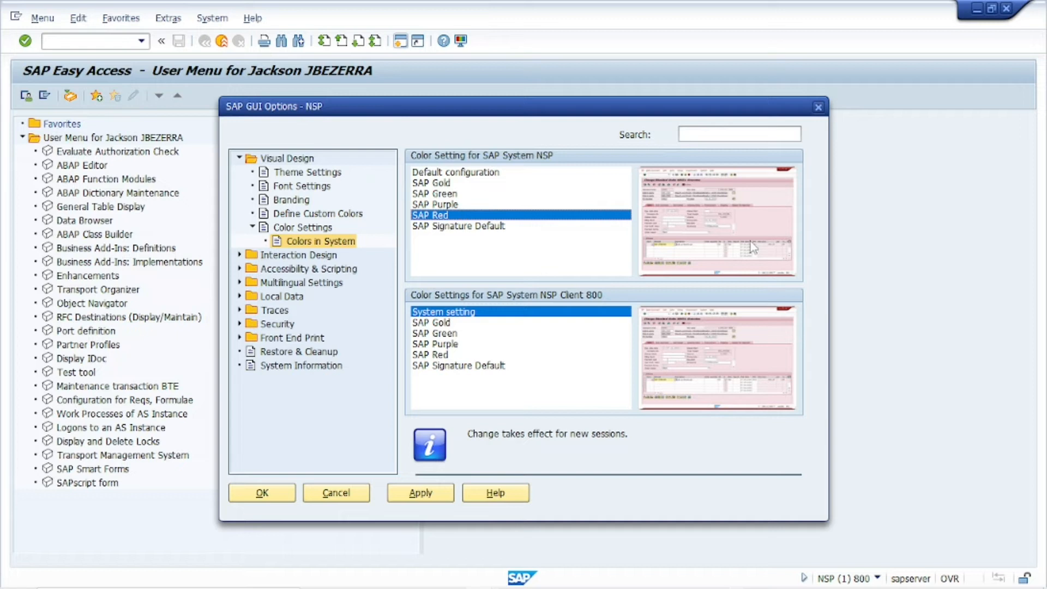
mouse_move(454, 205)
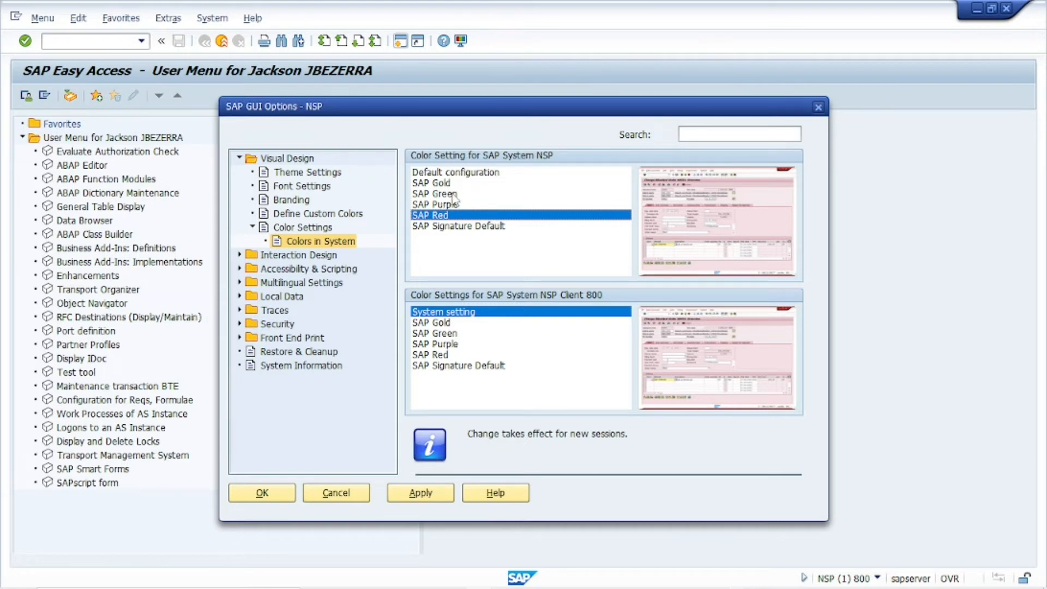
click(434, 194)
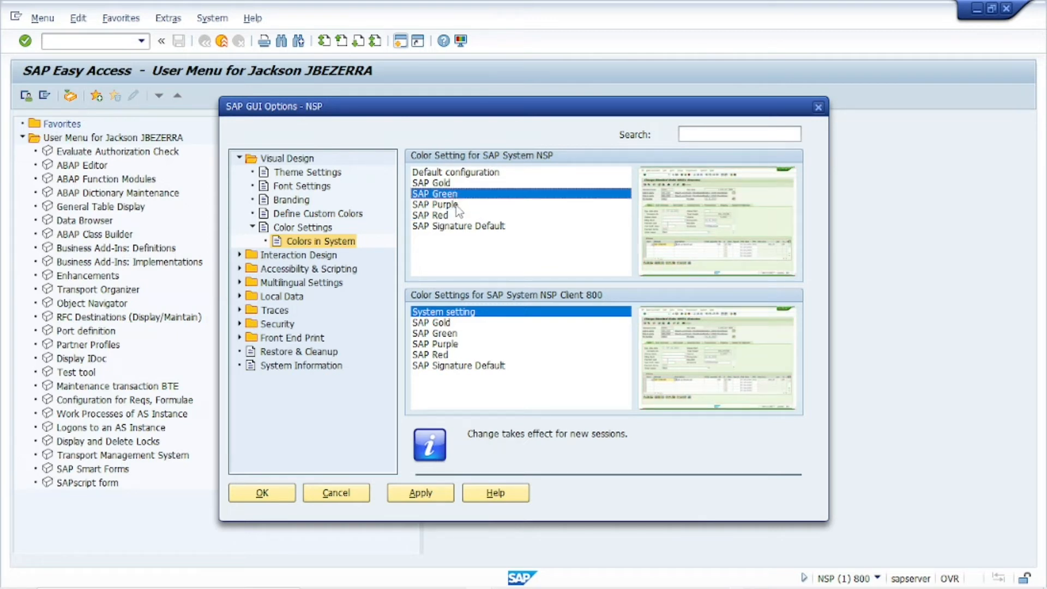
click(454, 173)
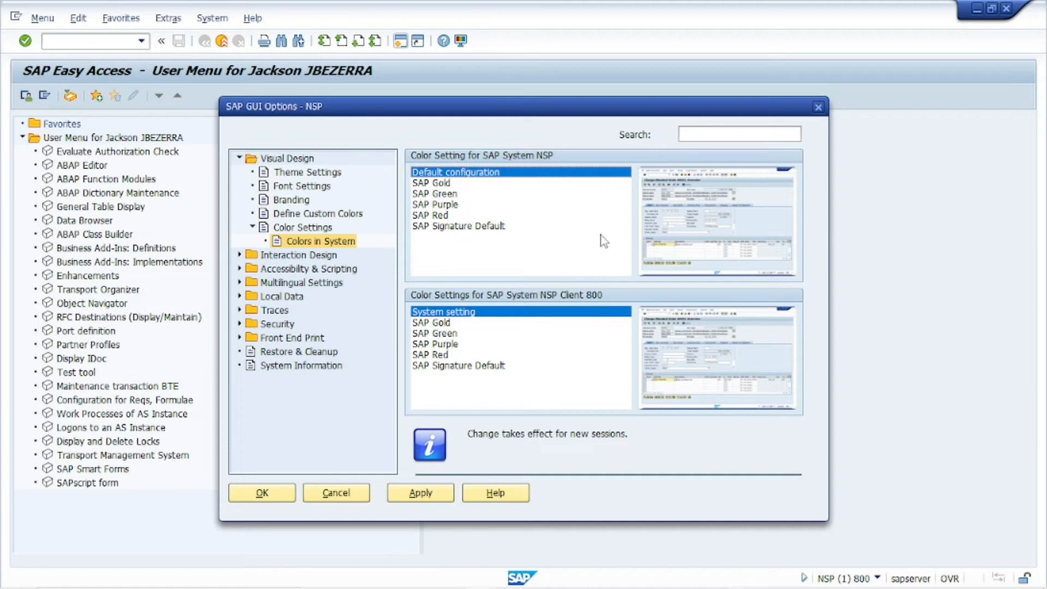
mouse_move(492, 227)
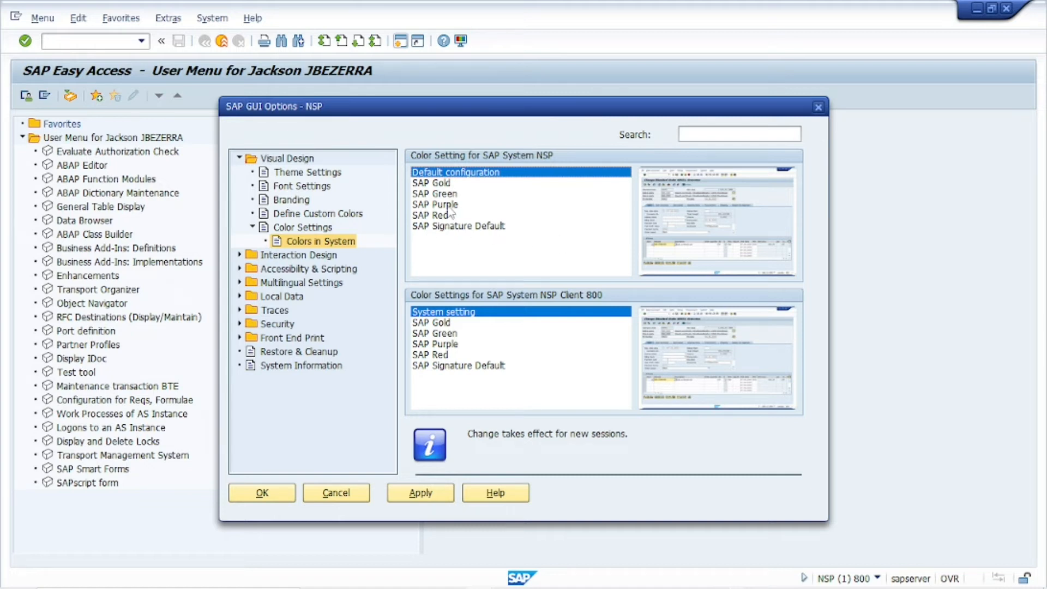
click(430, 215)
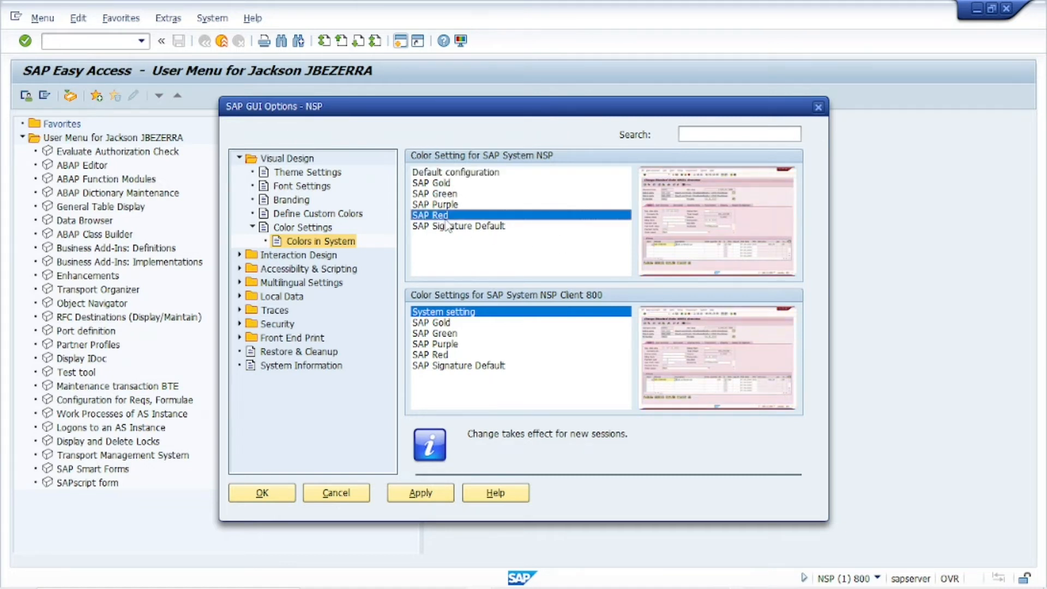
mouse_move(452, 229)
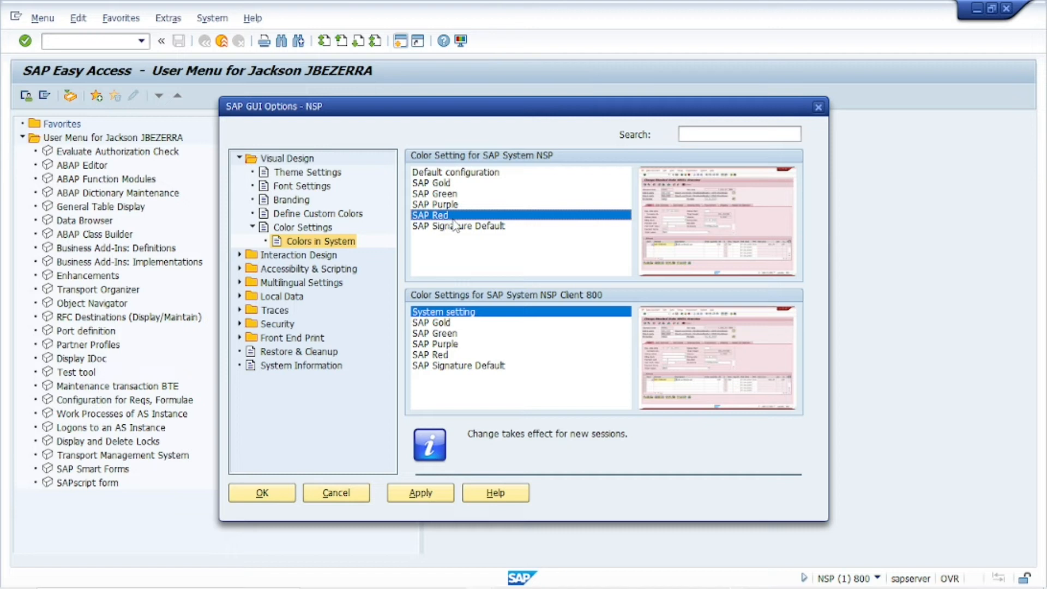
click(262, 491)
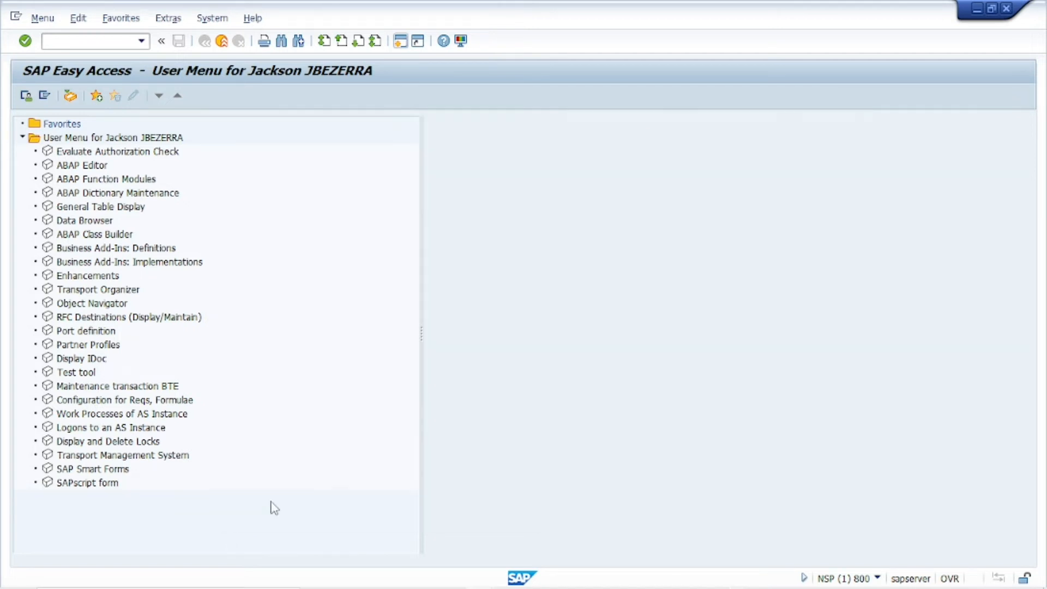
mouse_move(971, 57)
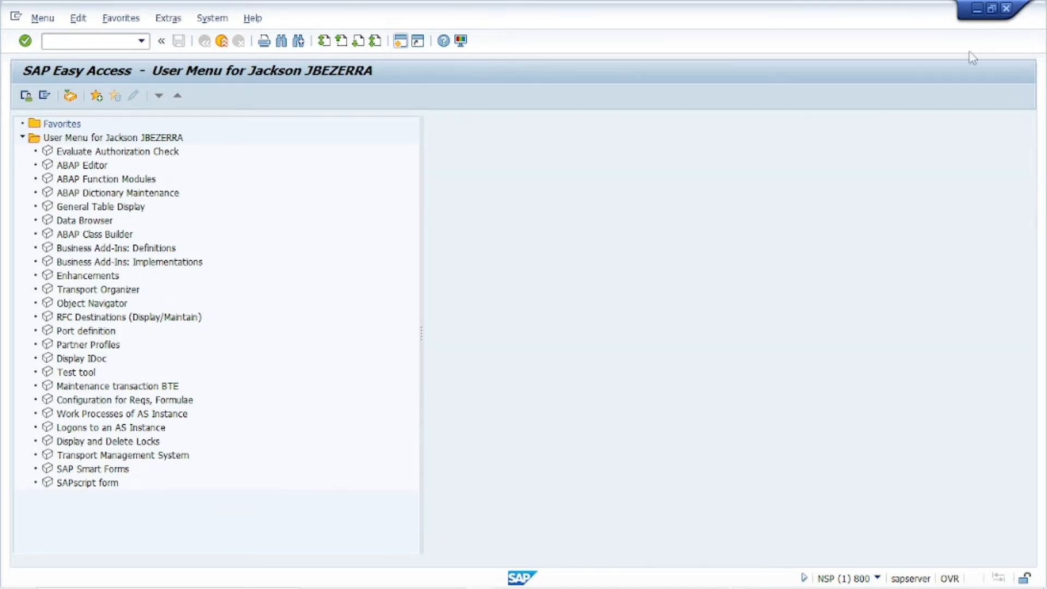
Step: Create a new NSP session showing the Easy Access menu in the red colour scheme
click(1005, 9)
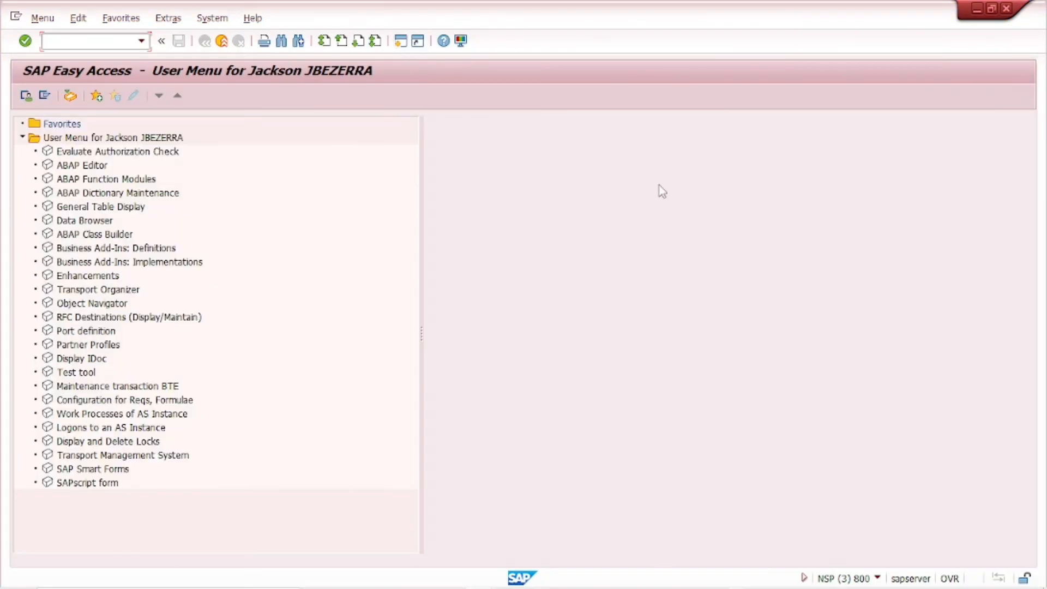
mouse_move(616, 179)
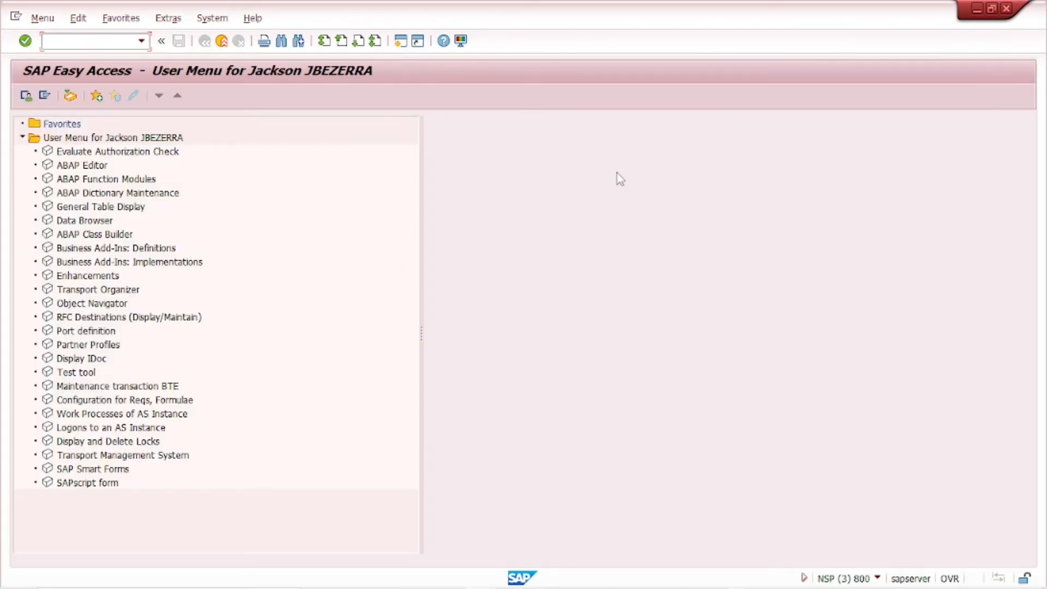
click(88, 42)
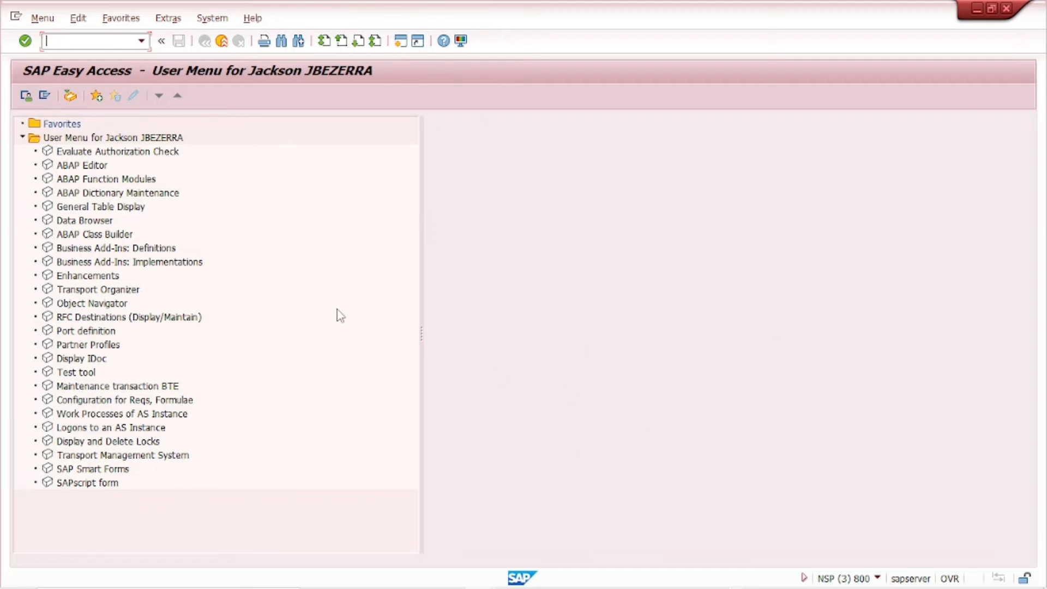
mouse_move(315, 227)
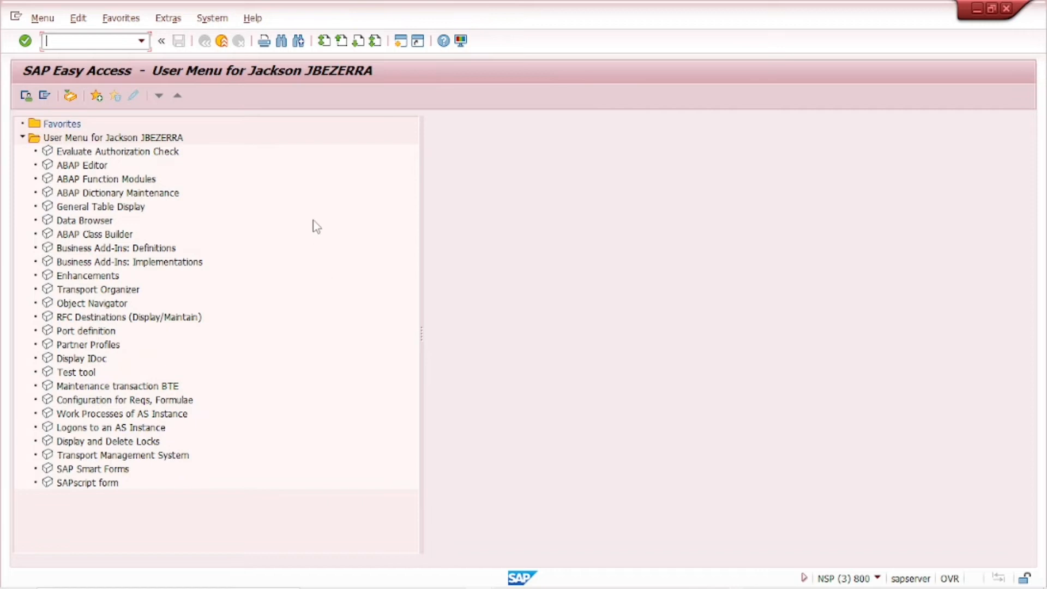
mouse_move(460, 43)
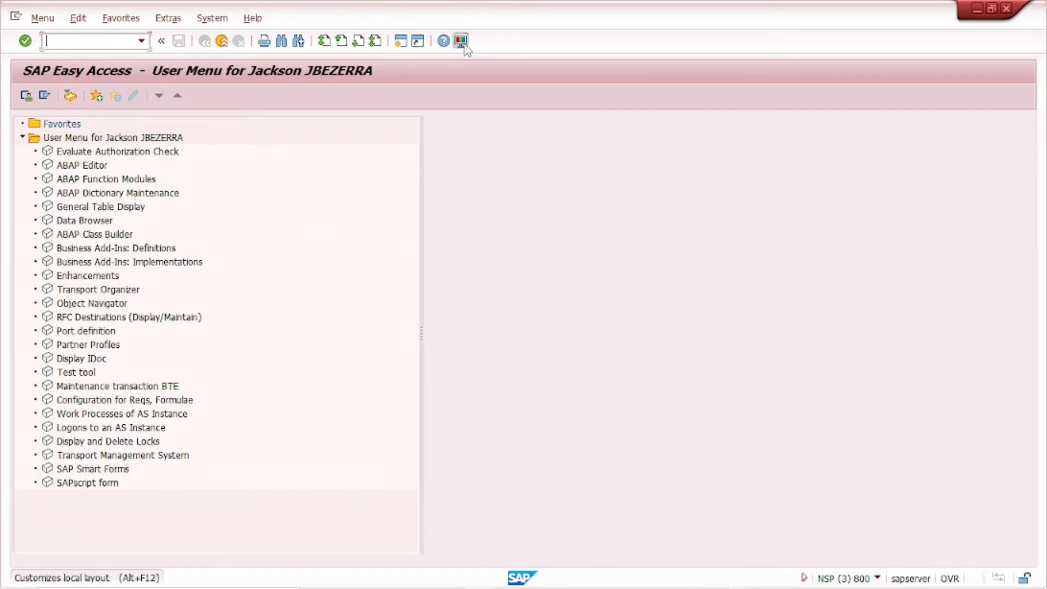
mouse_move(498, 63)
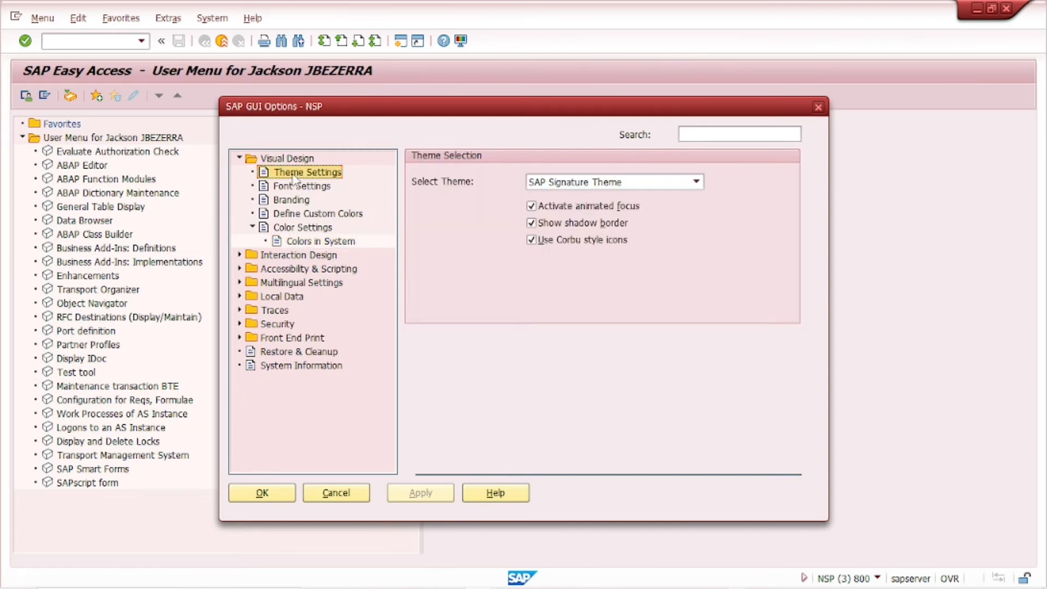
Step: Select the Belize Theme, apply it and confirm with OK
click(696, 181)
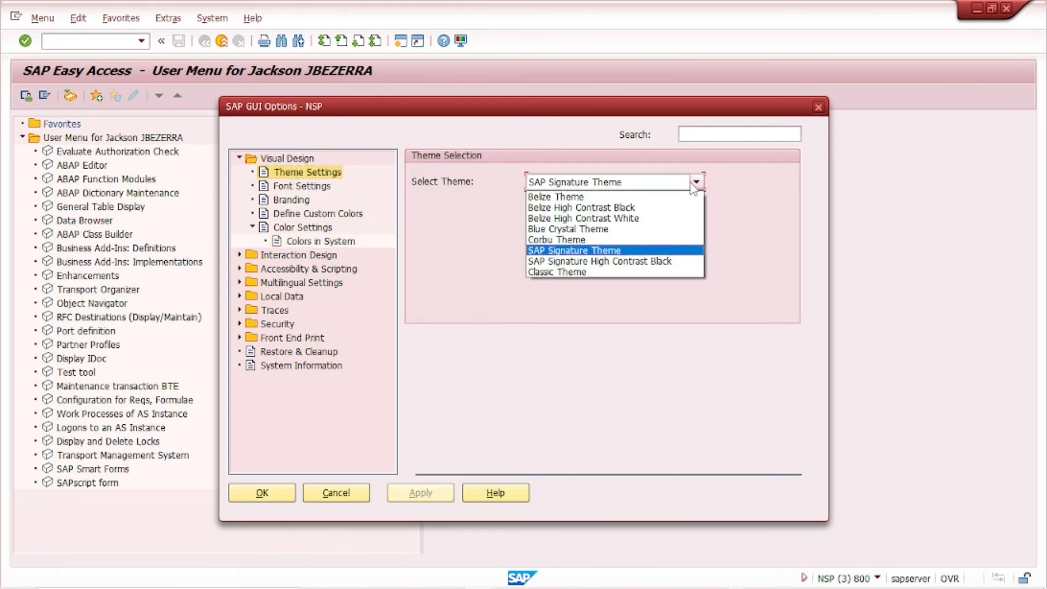
click(555, 196)
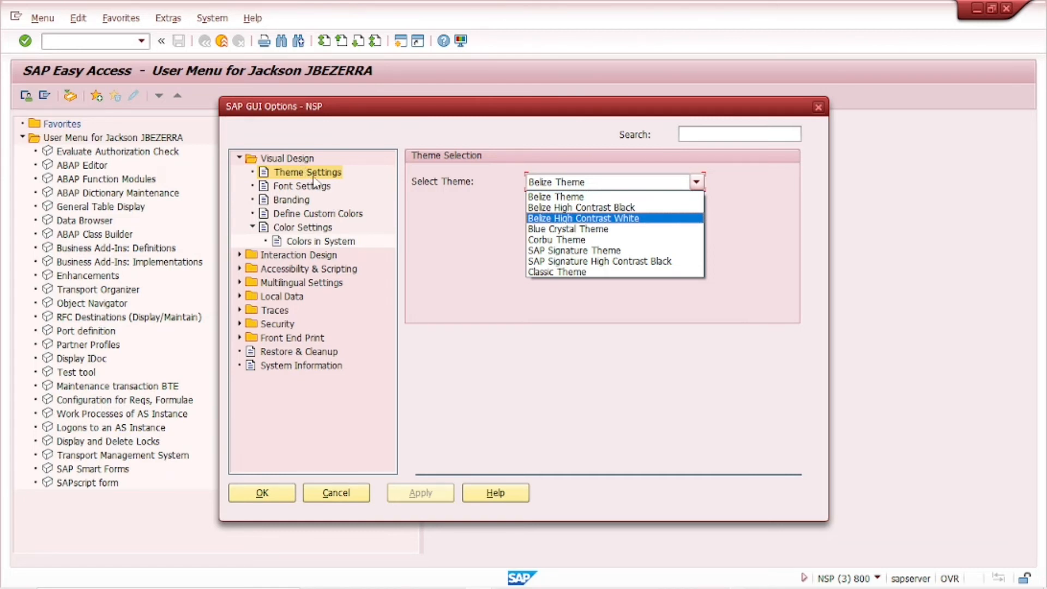
mouse_move(568, 196)
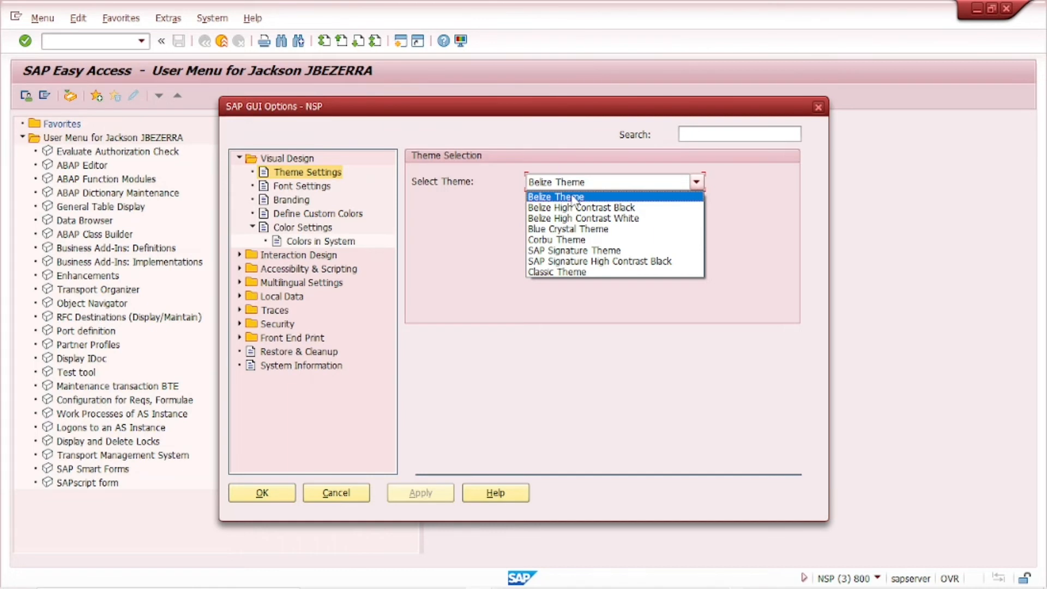
click(556, 196)
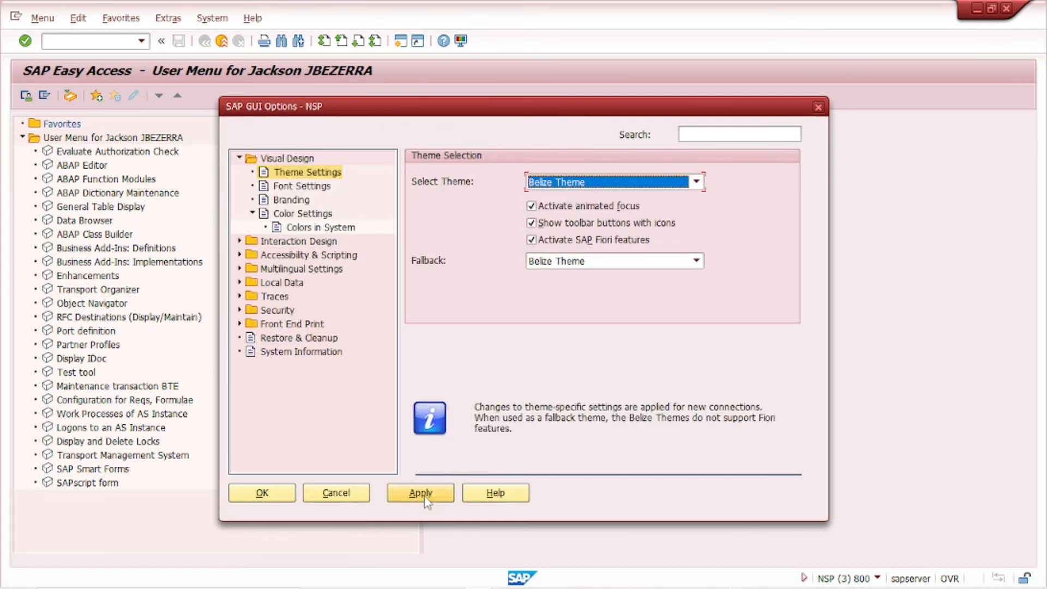
click(421, 492)
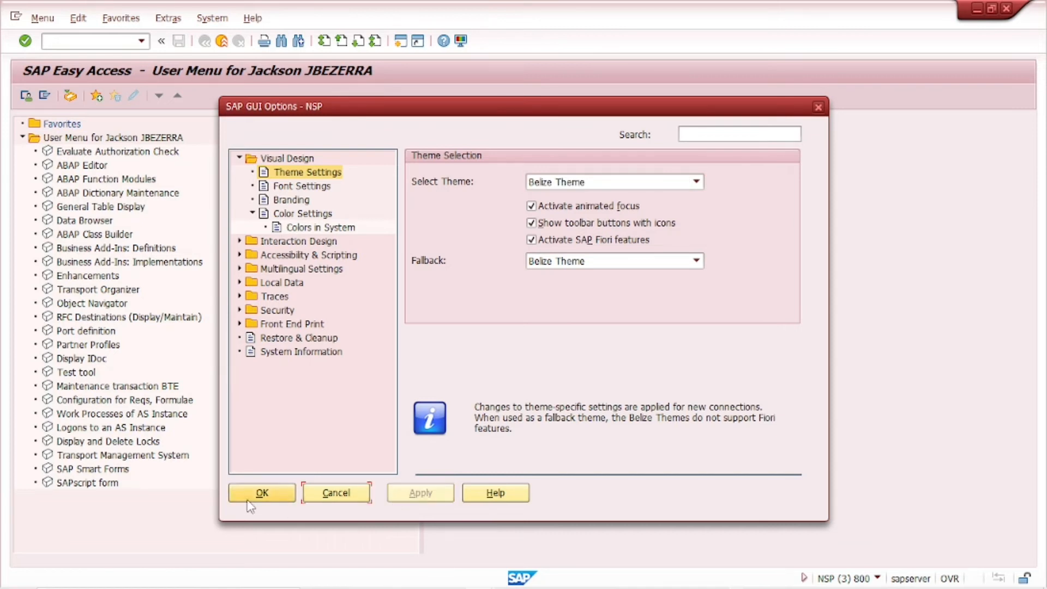
click(262, 493)
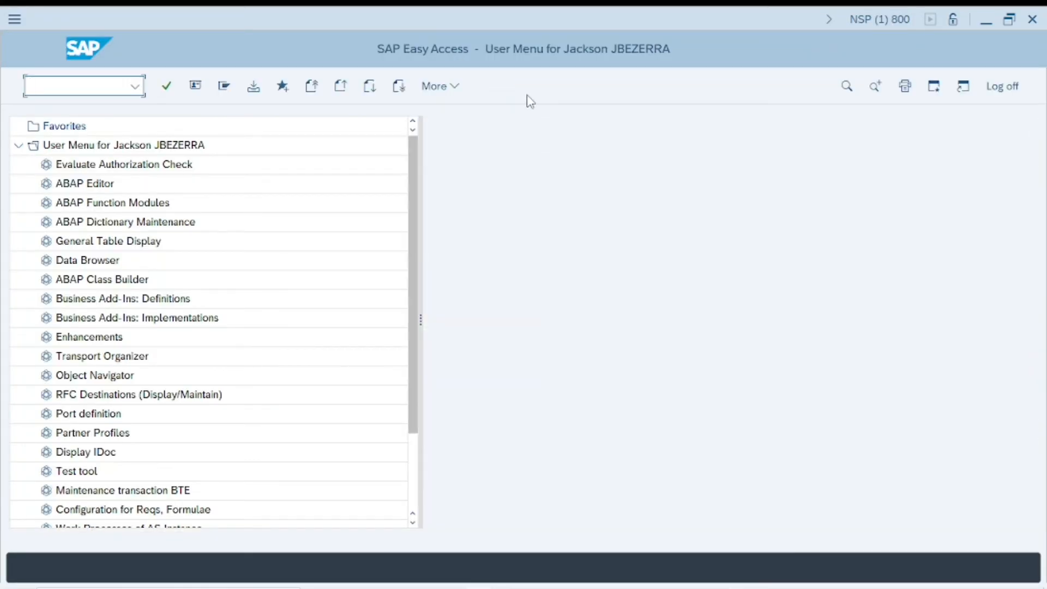
click(77, 87)
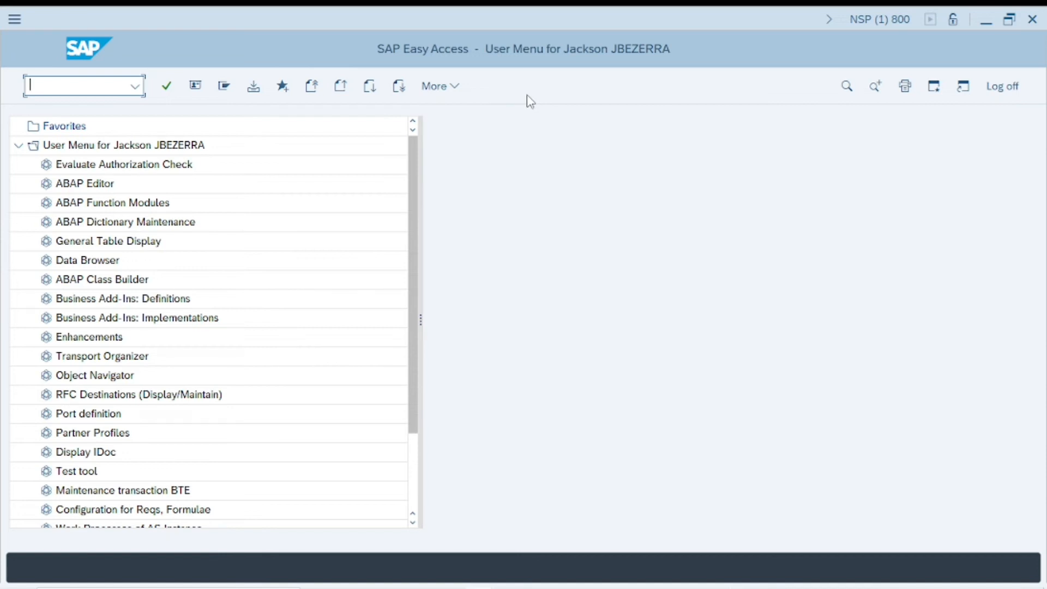
mouse_move(454, 184)
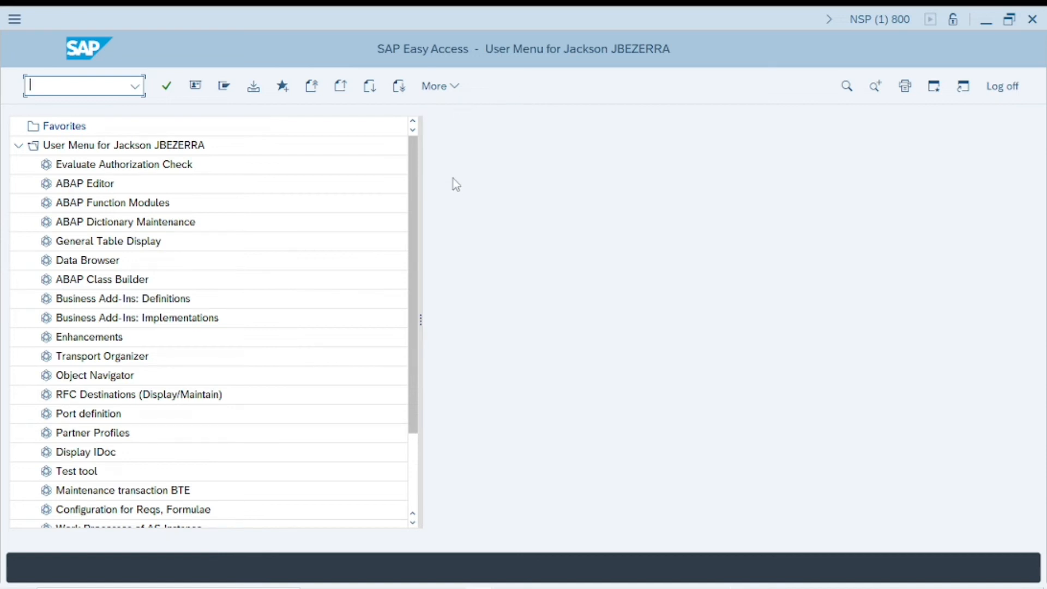
mouse_move(439, 86)
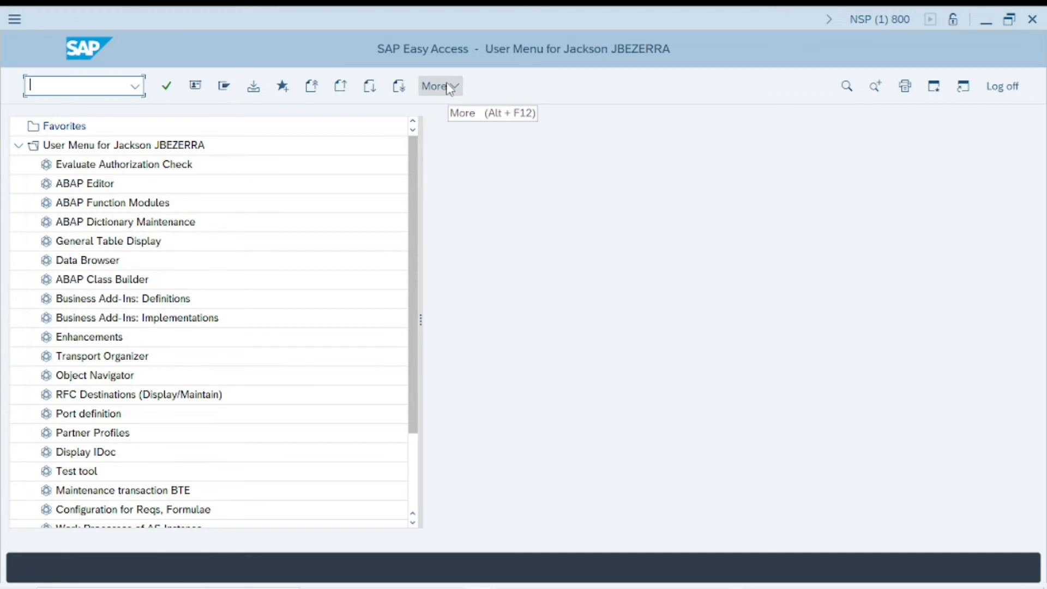
Step: Reach the Theme Settings in the GUI options via More > SAP GUI settings and actions
click(440, 87)
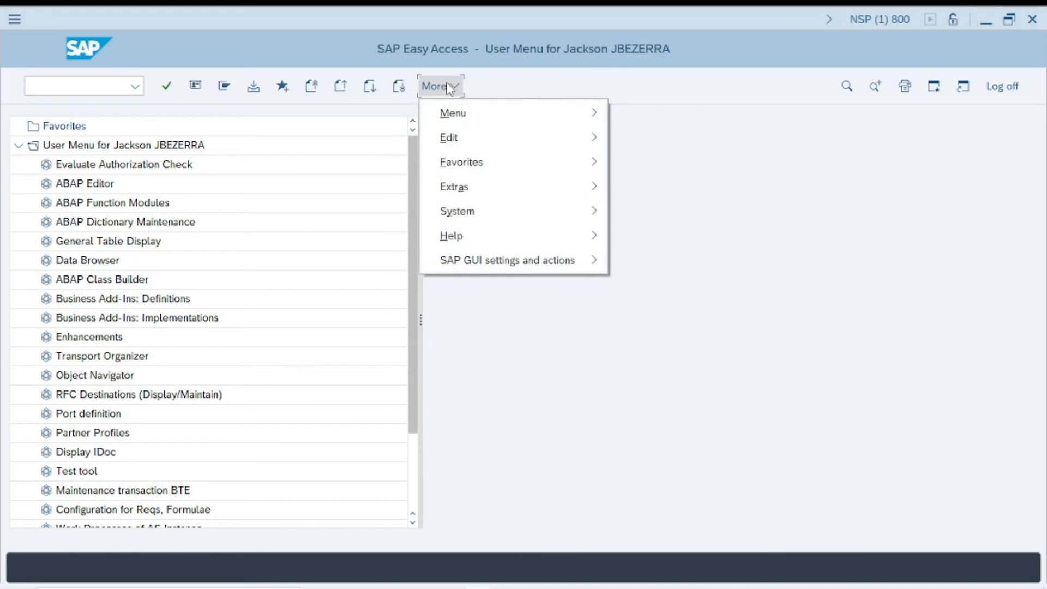
click(506, 260)
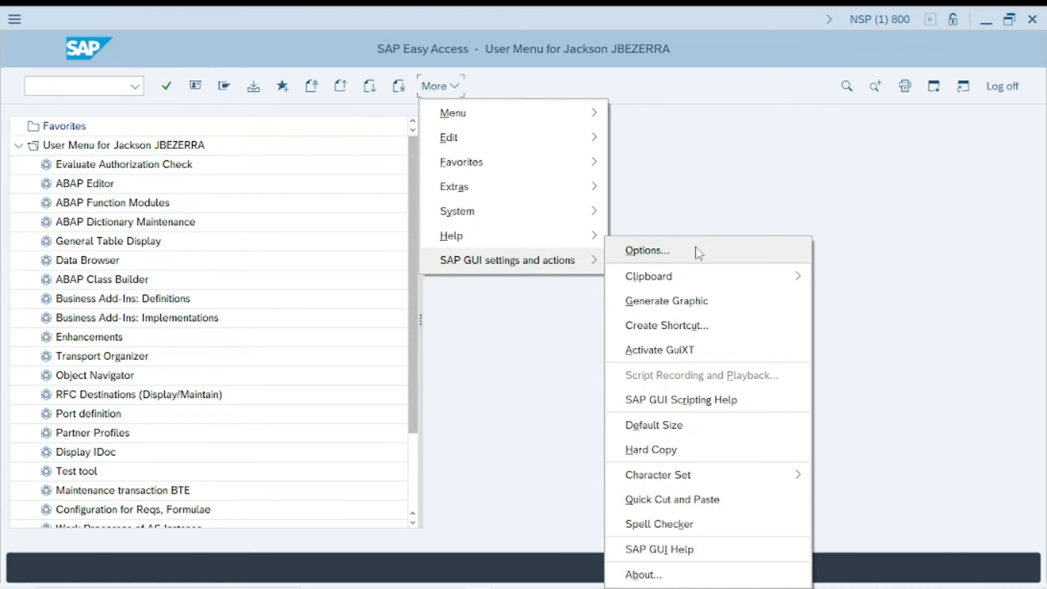
click(647, 251)
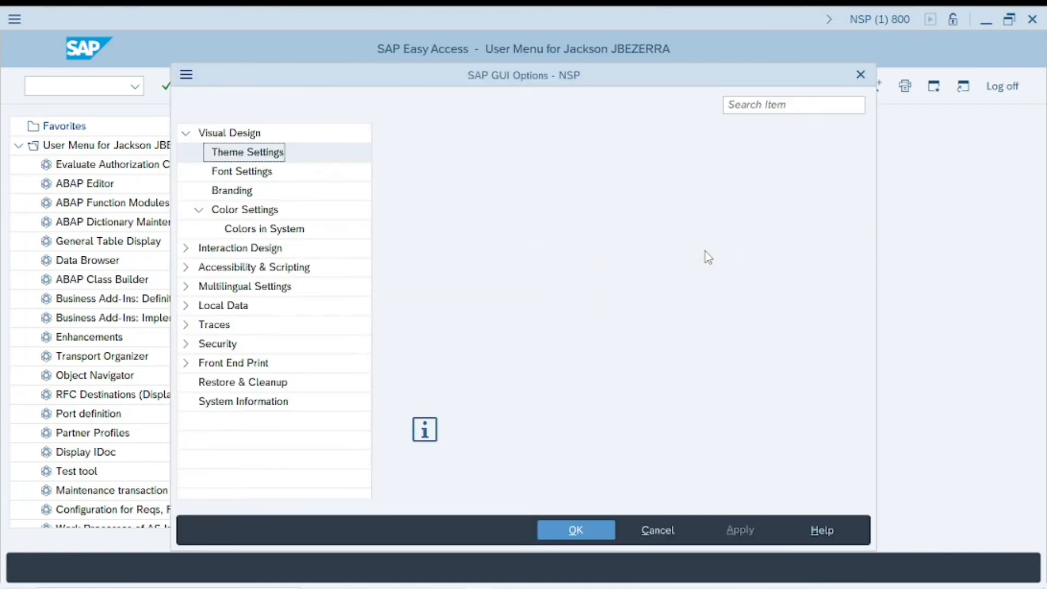
click(244, 152)
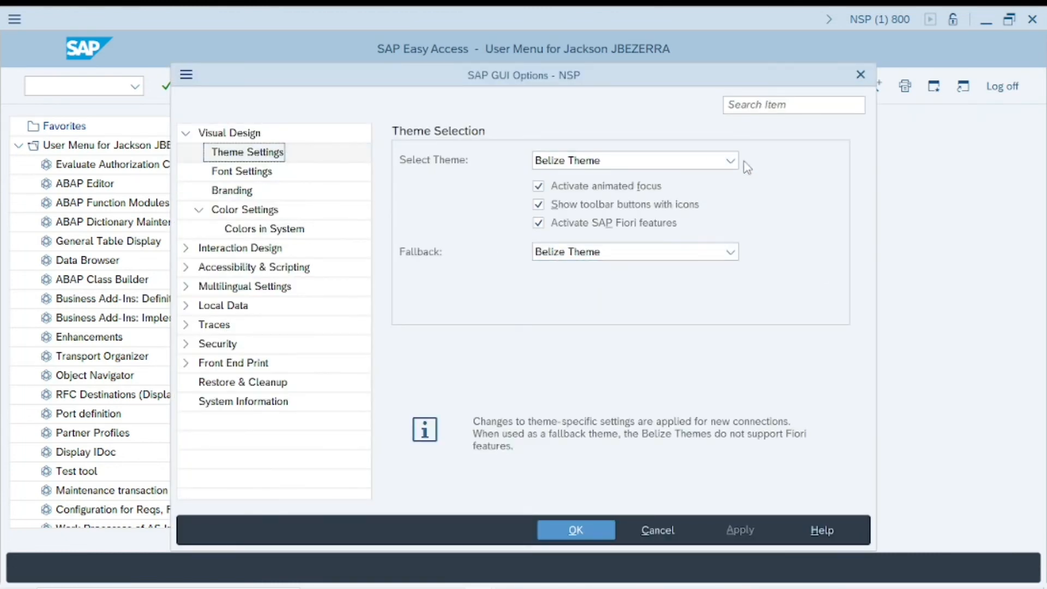
Step: Select the Blue Crystal Theme and apply it
click(729, 160)
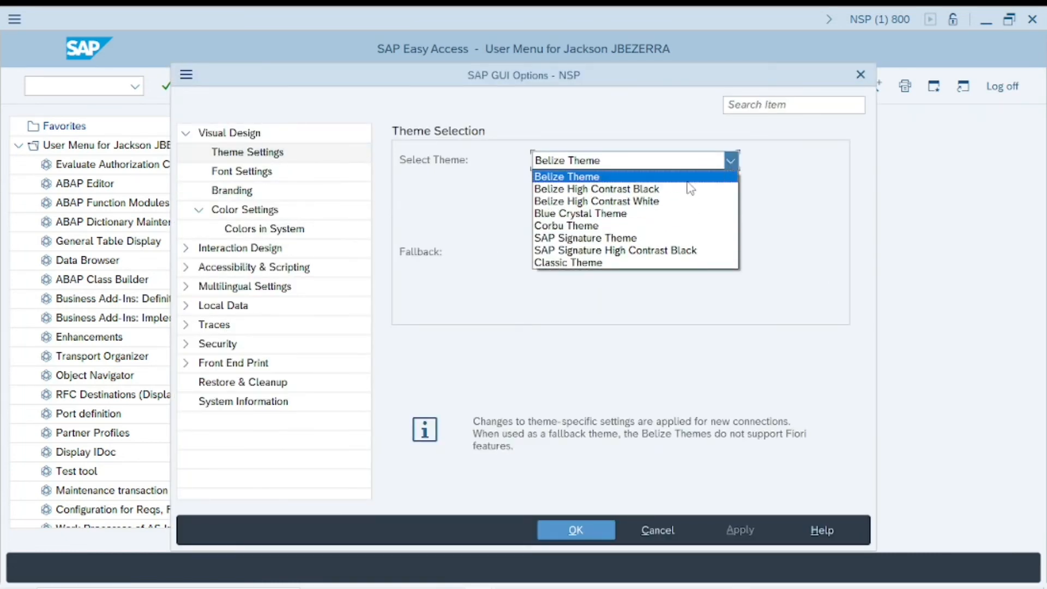
mouse_move(678, 220)
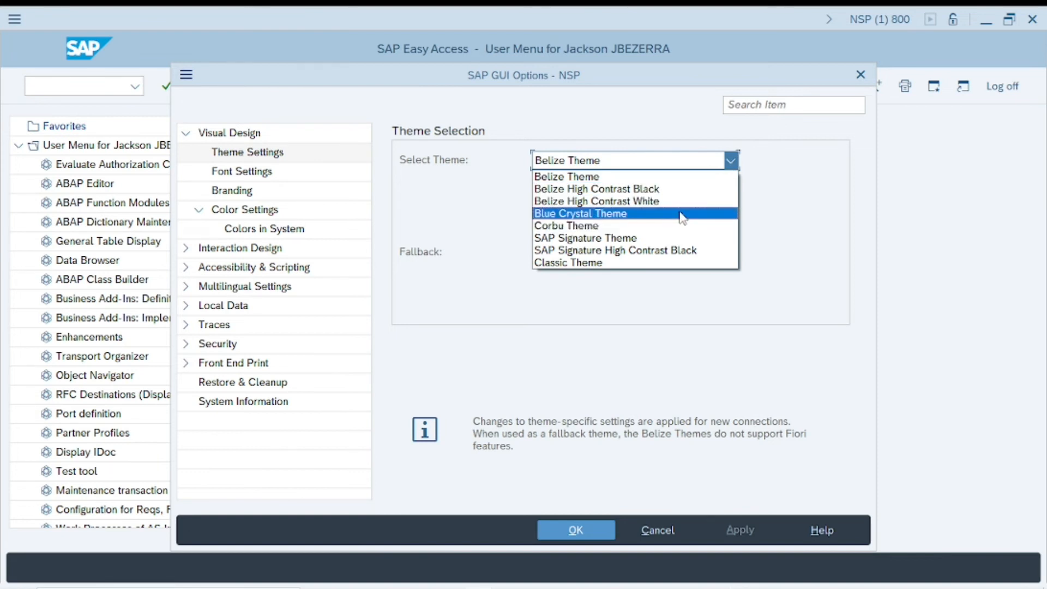
click(580, 214)
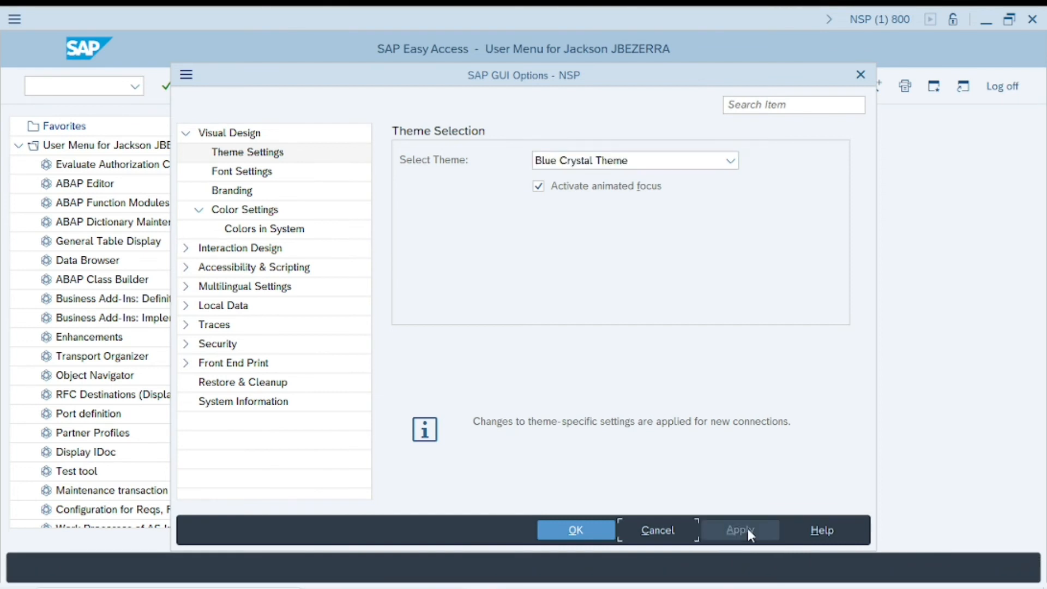
click(576, 546)
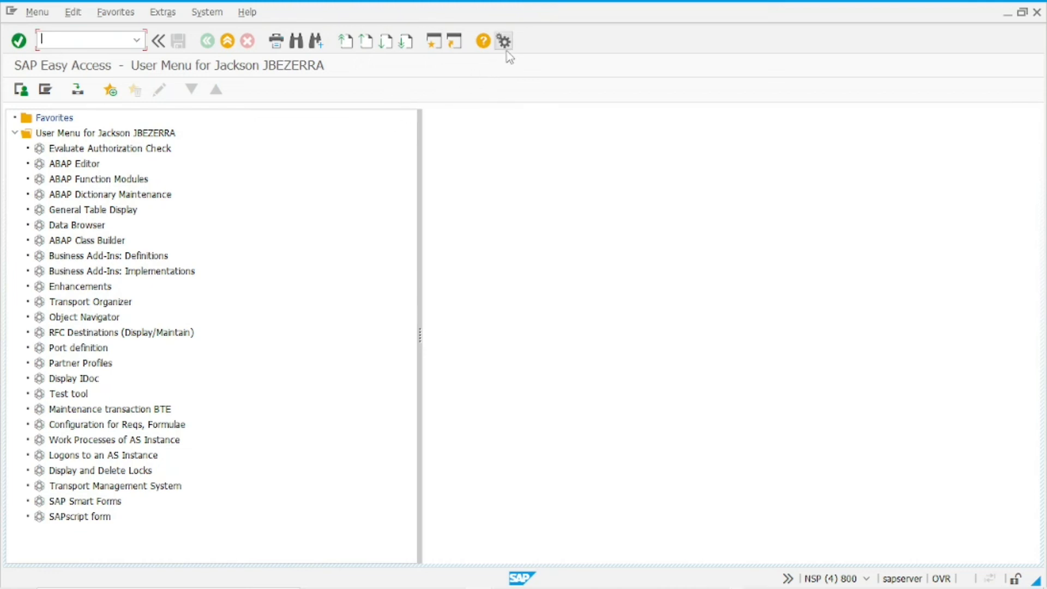
Step: Select the SAP Signature Theme in the GUI options' theme settings
click(507, 40)
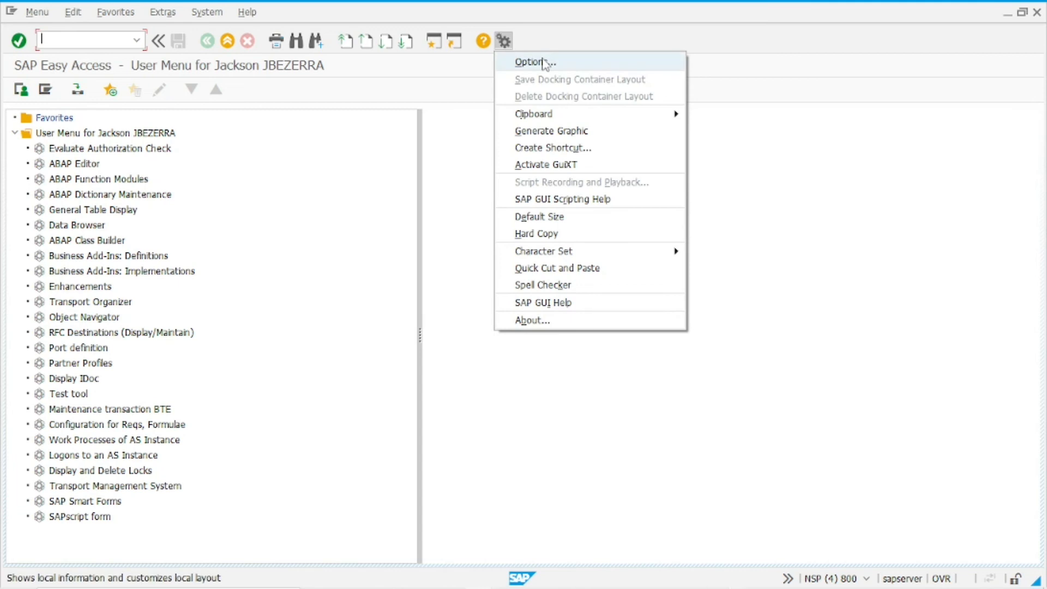
click(536, 61)
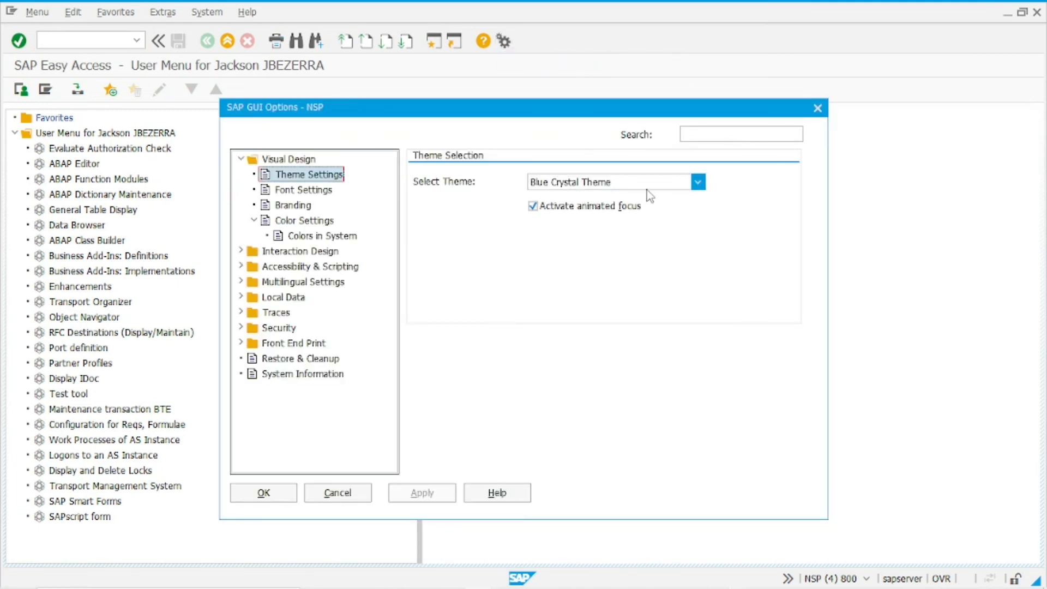
click(698, 182)
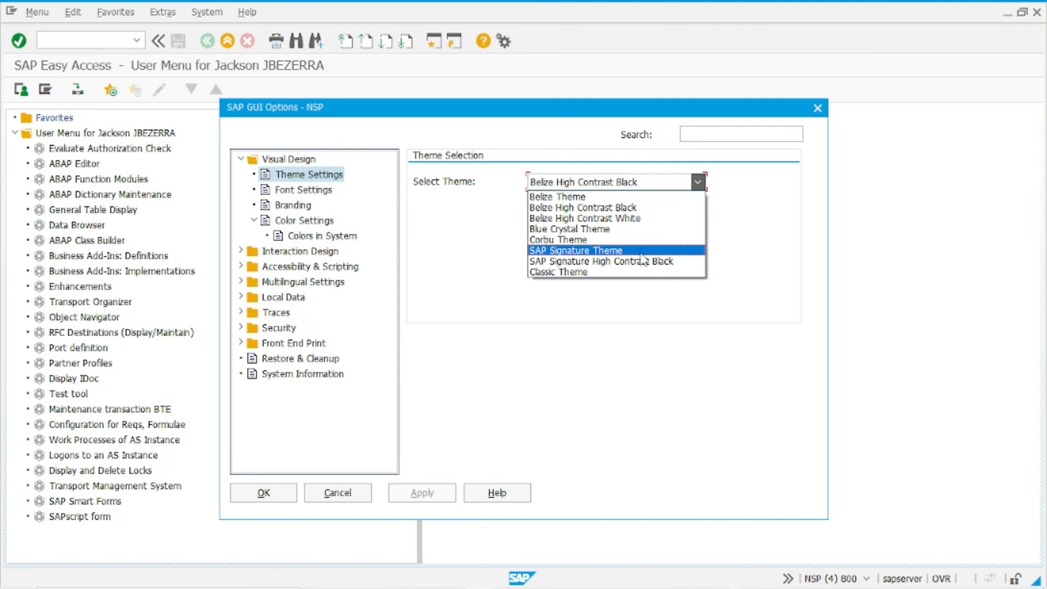
click(576, 251)
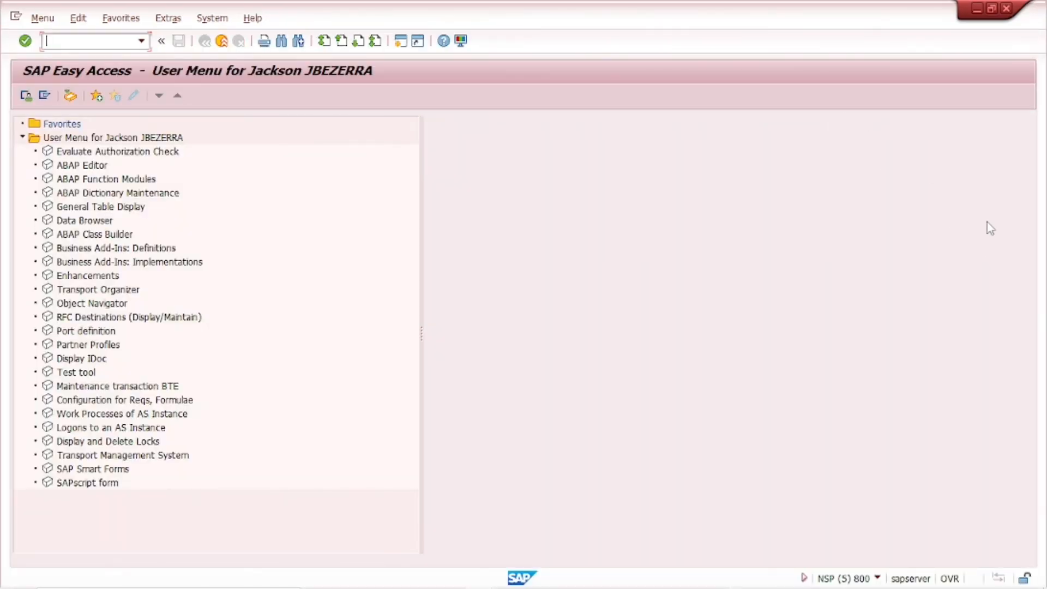
Step: Set system NSP's colour back to Default configuration and apply it
click(459, 39)
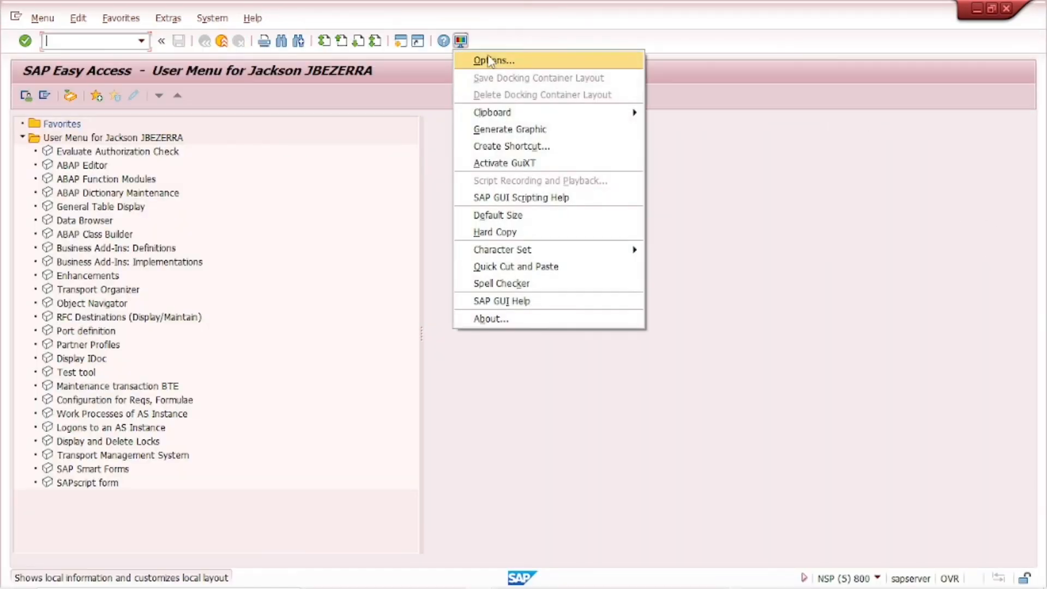
click(493, 60)
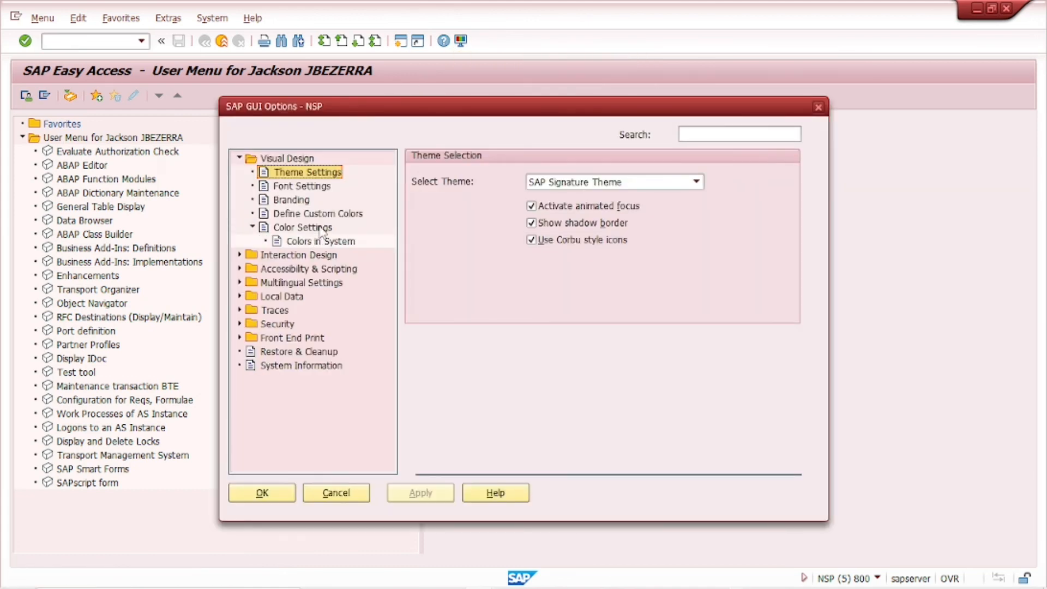
click(321, 241)
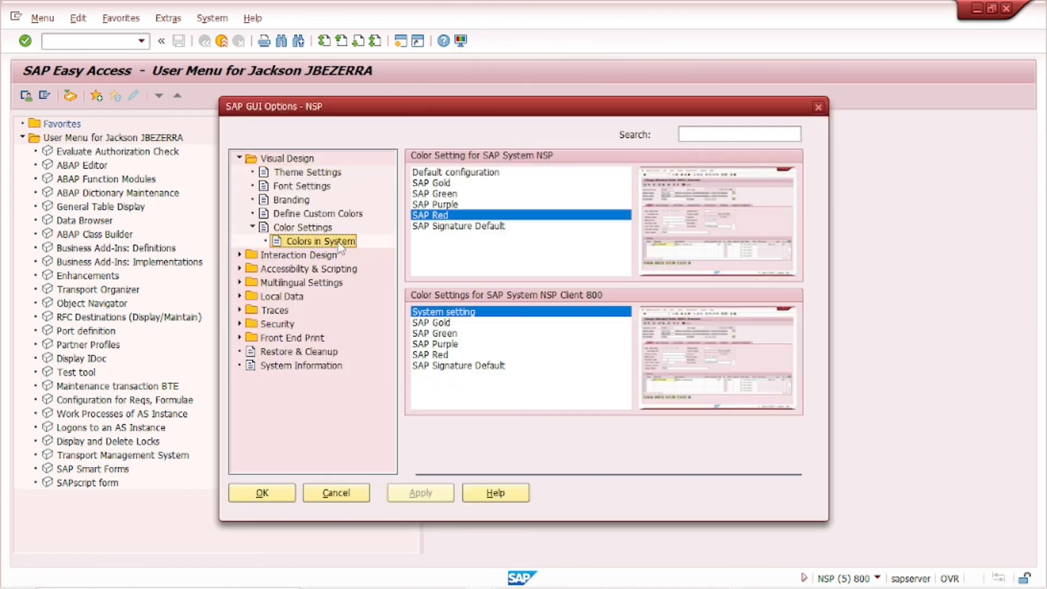
click(421, 492)
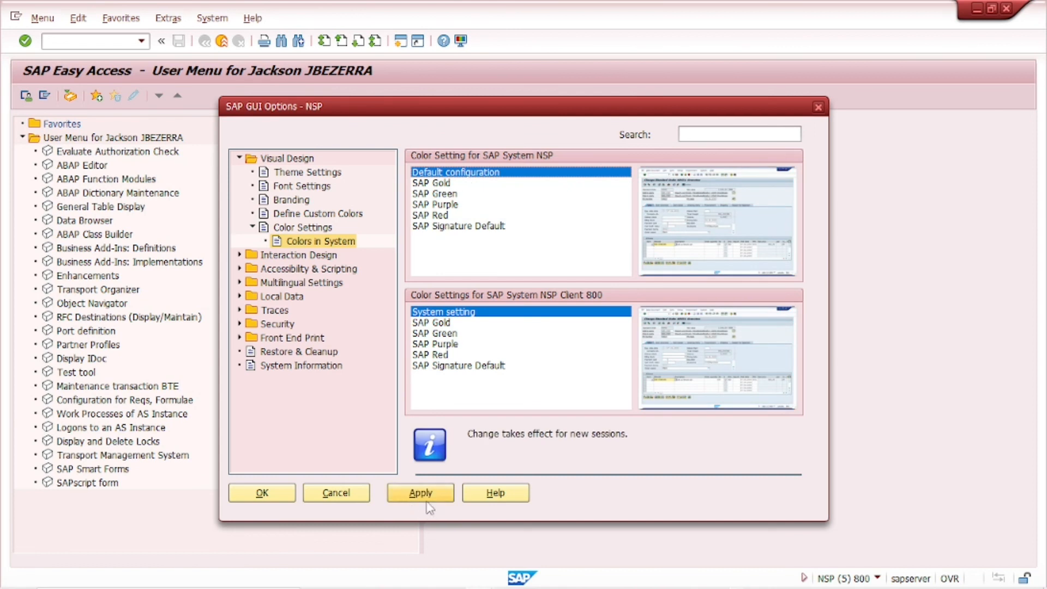